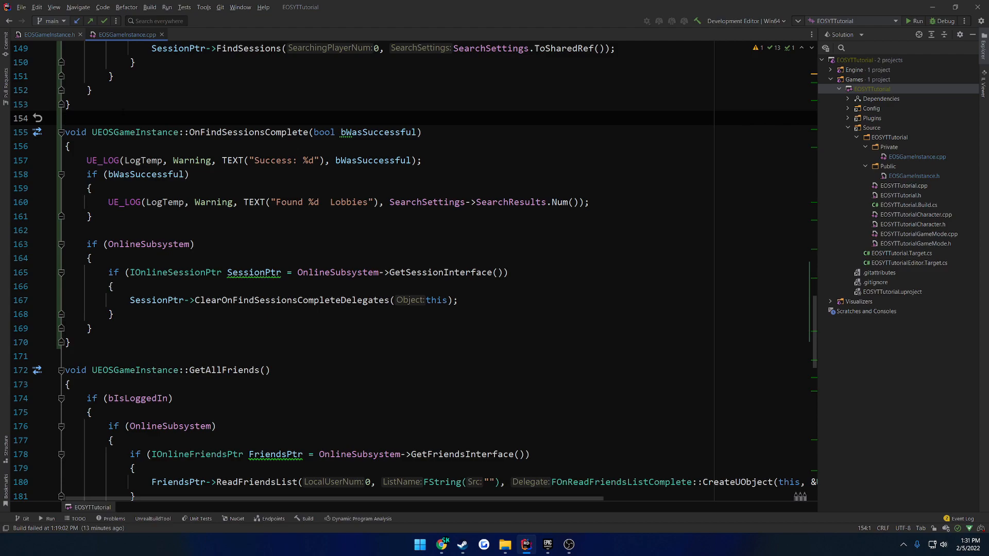
- Inside OnFindSessionsComplete's success branch, start a SessionPtr->JoinSession call from completion
click(65, 118)
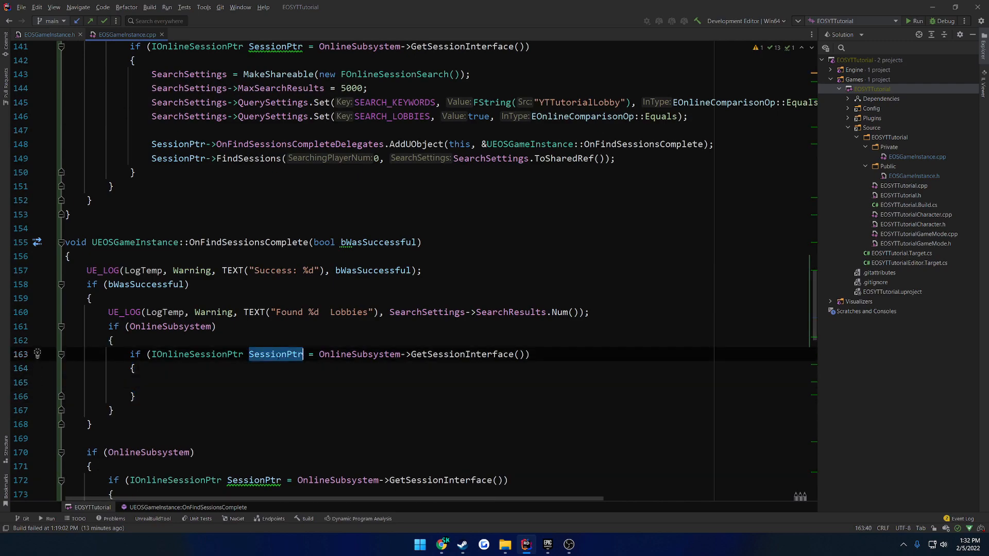
text(SessionPtr->)
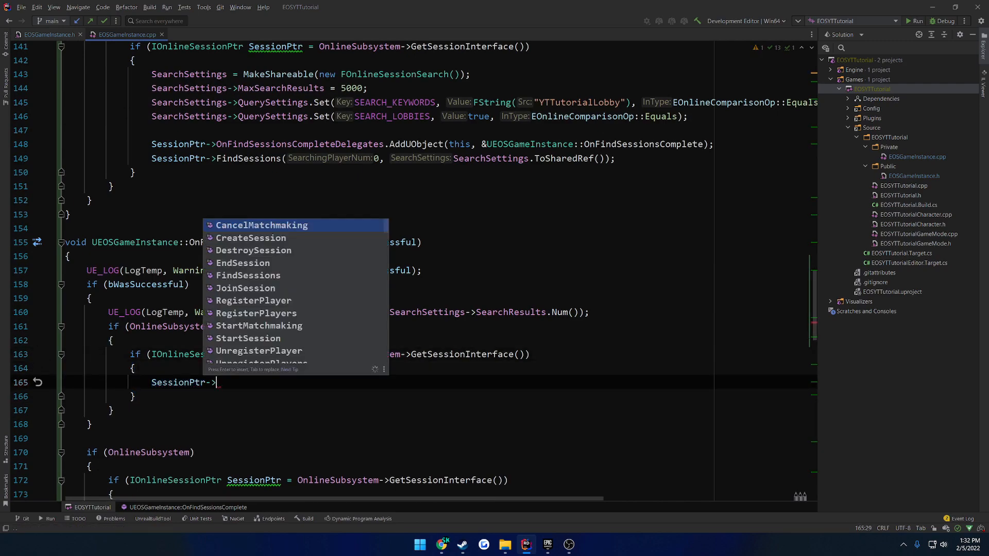
key(Down)
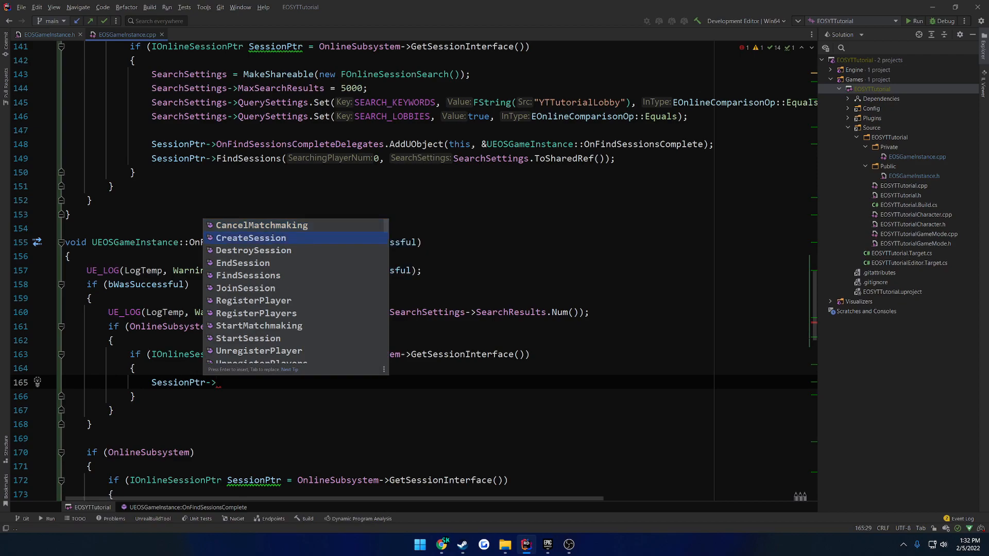
click(247, 287)
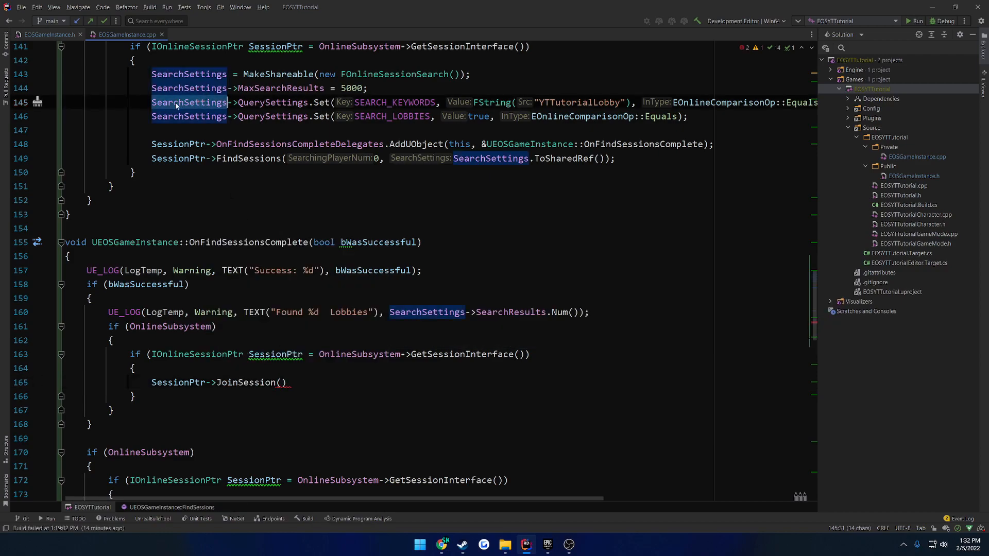
- Begin JoinSession's arguments with player index 0
click(280, 382)
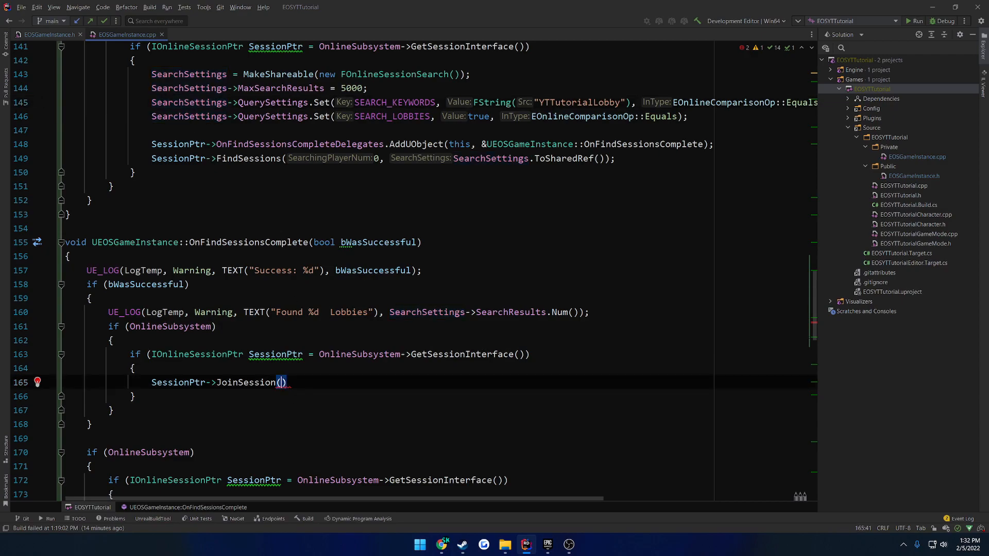
text(0,)
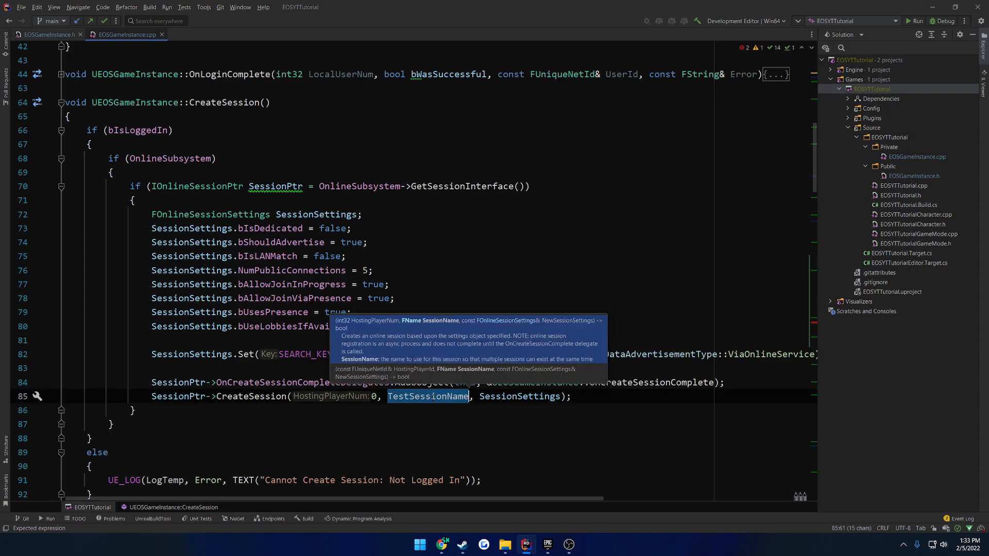
- Pass TestSessionName and SearchSettings->SearchResults[0], guarded by if (SearchSettings->SearchResults.Num())
scroll(down, 3)
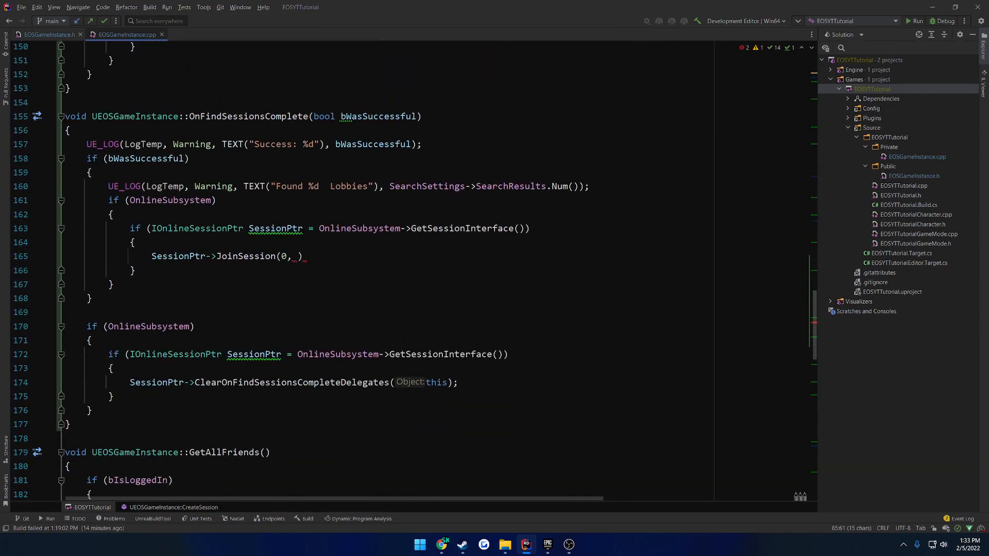
text(TestSessionName,)
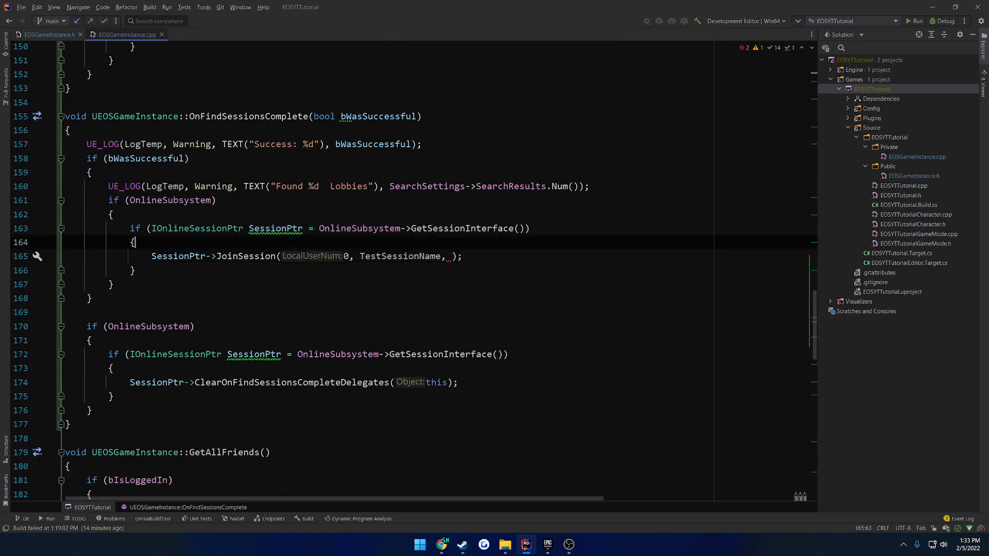
text(if (SessionS)
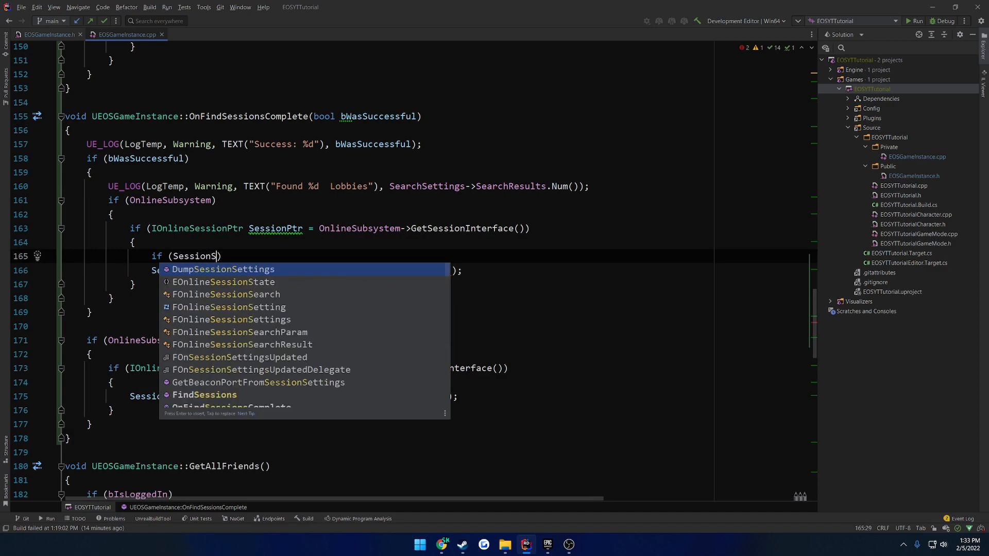
key(Backspace)
text(archSettings)
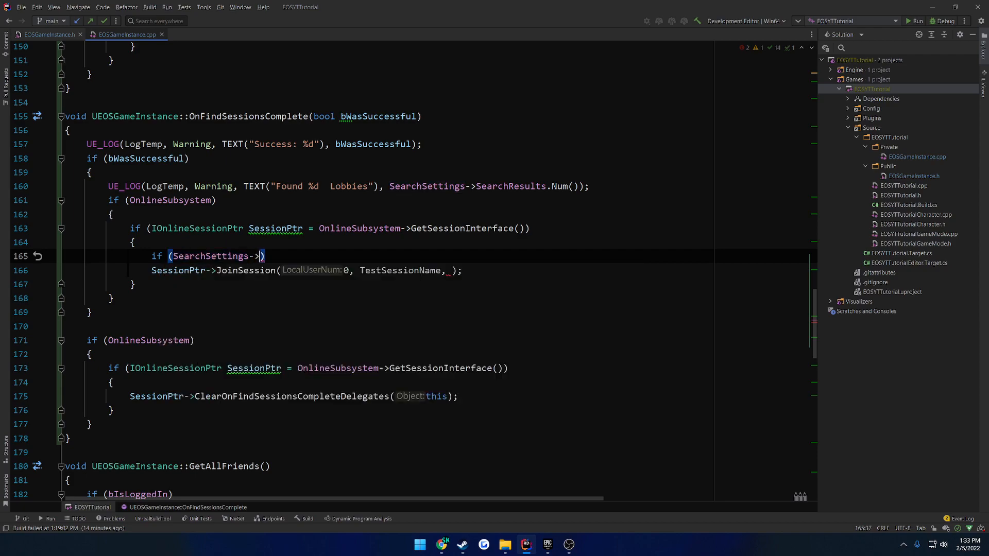
text(->)
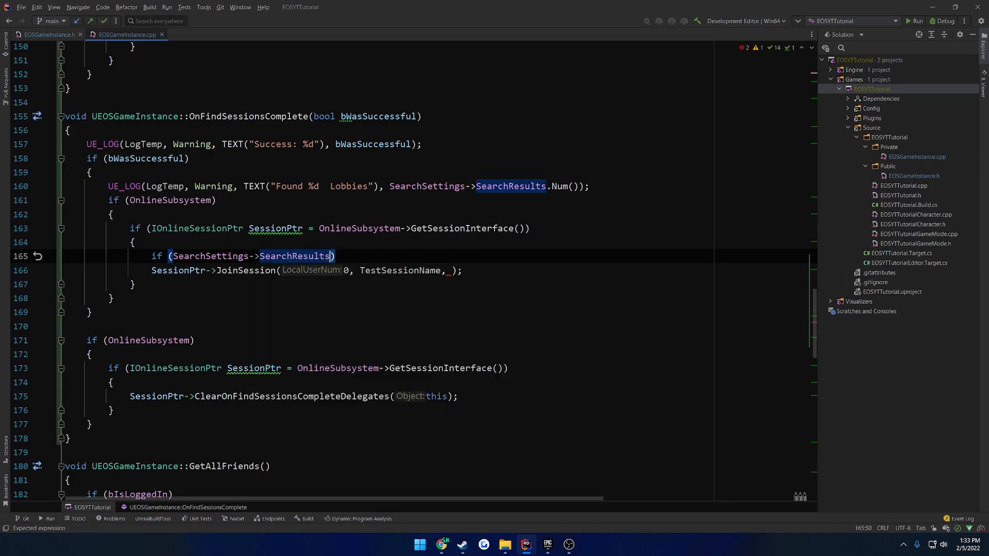
text(.Num())
click(307, 270)
text(SearchSettings->SearchResults[)
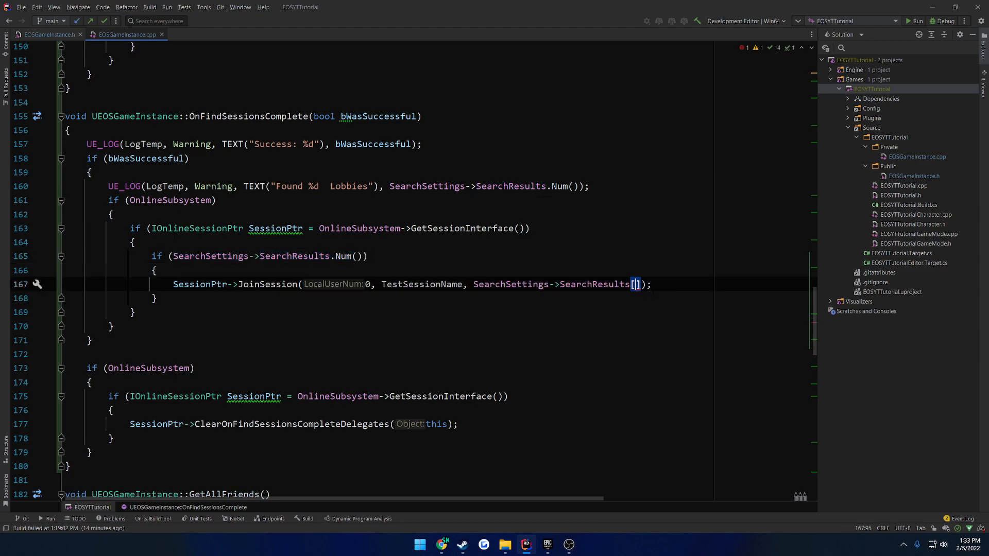
text(0)
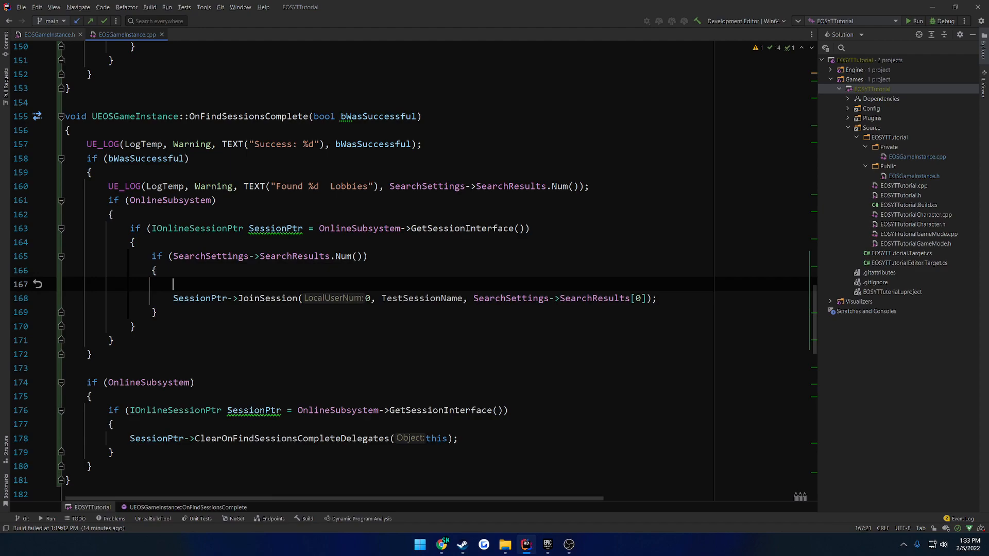
- Bind SessionPtr->OnJoinSessionCompleteDelegates.AddUObject(this, &UEOSGameInstance::...) before joining
text(SessionPtr)
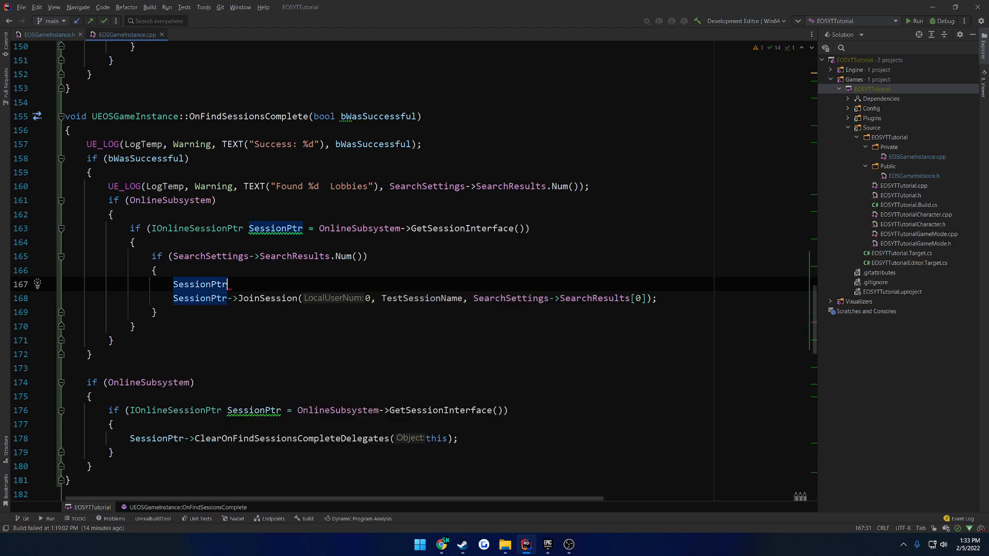
text(->)
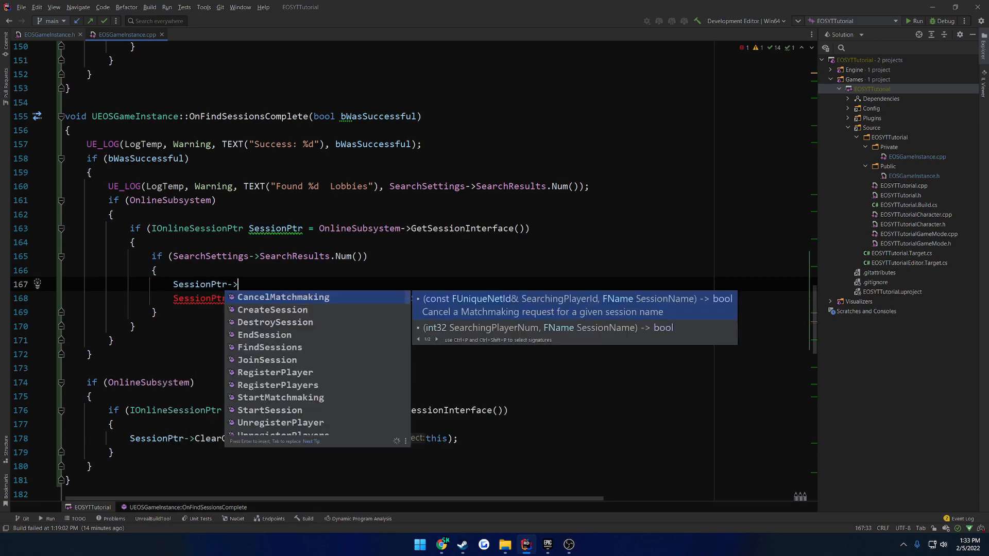
text(JoinSessionCompleteDelegates.AddUObject(this,)
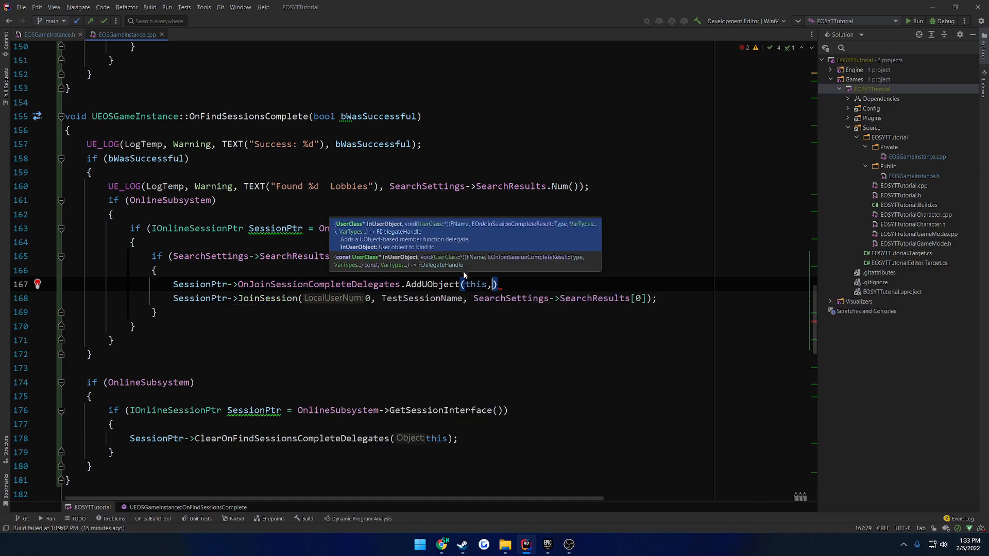
text(&)
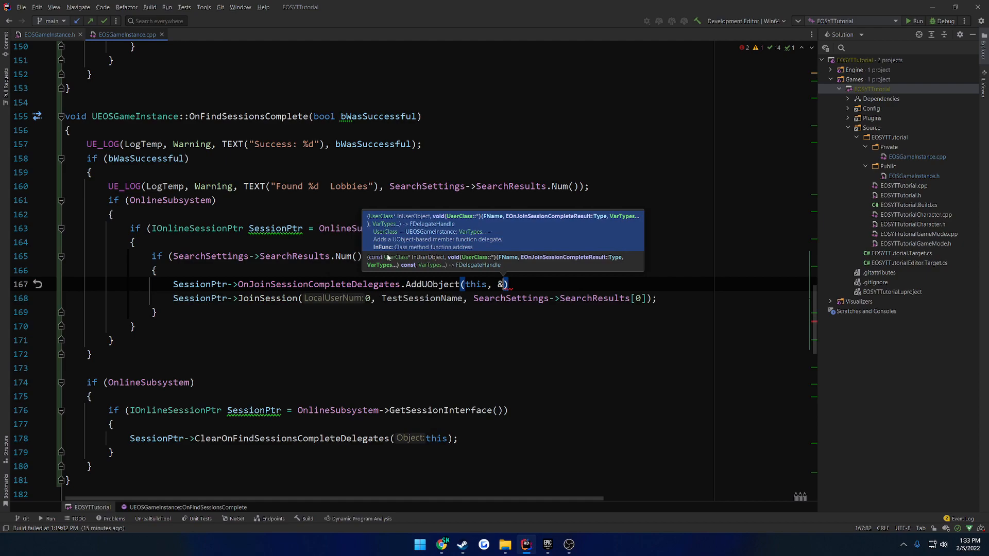
text(UEOSGameInstance)
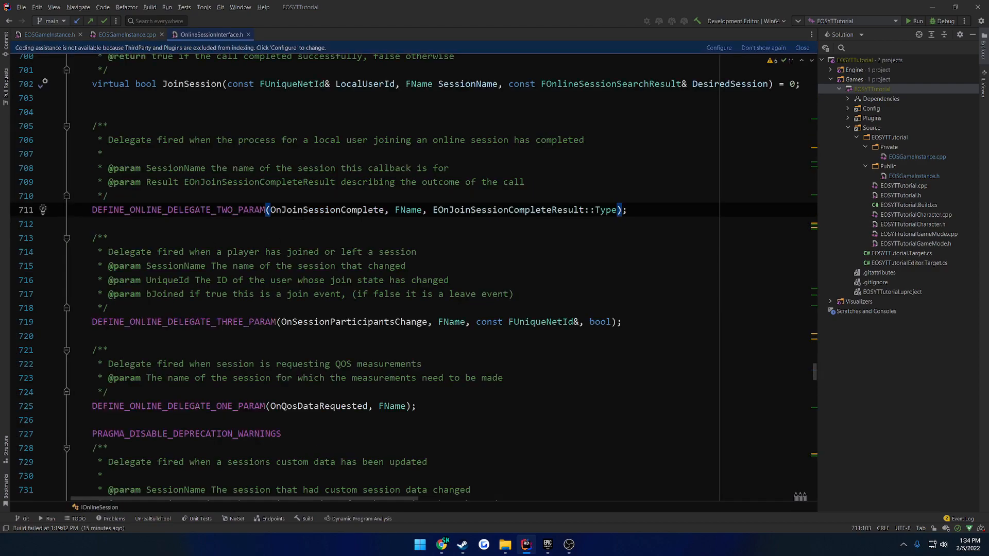
- Declare OnJoinSessionComplete(FName, EOnJoinSessionCompleteResult Result) in EOSGameInstance.h
double_click(407, 210)
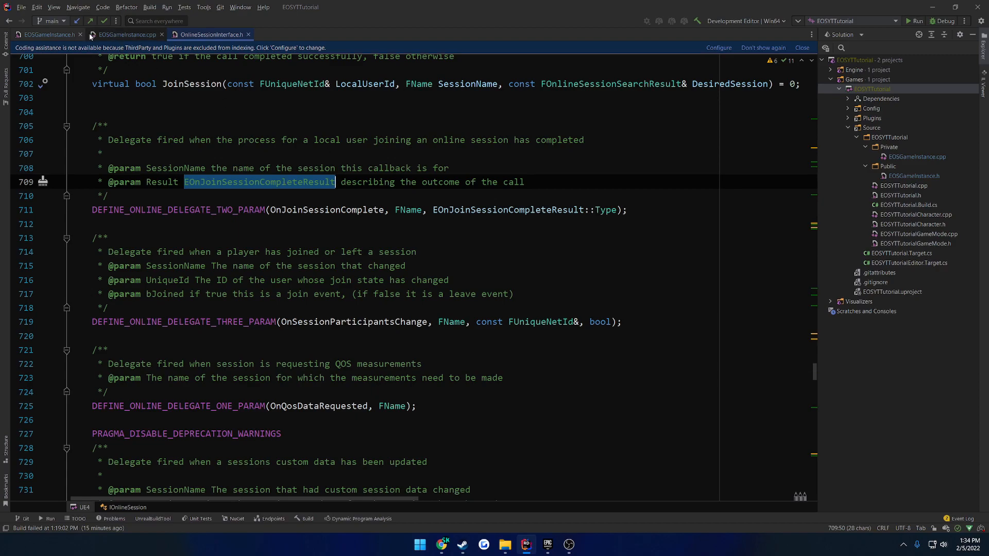
click(48, 35)
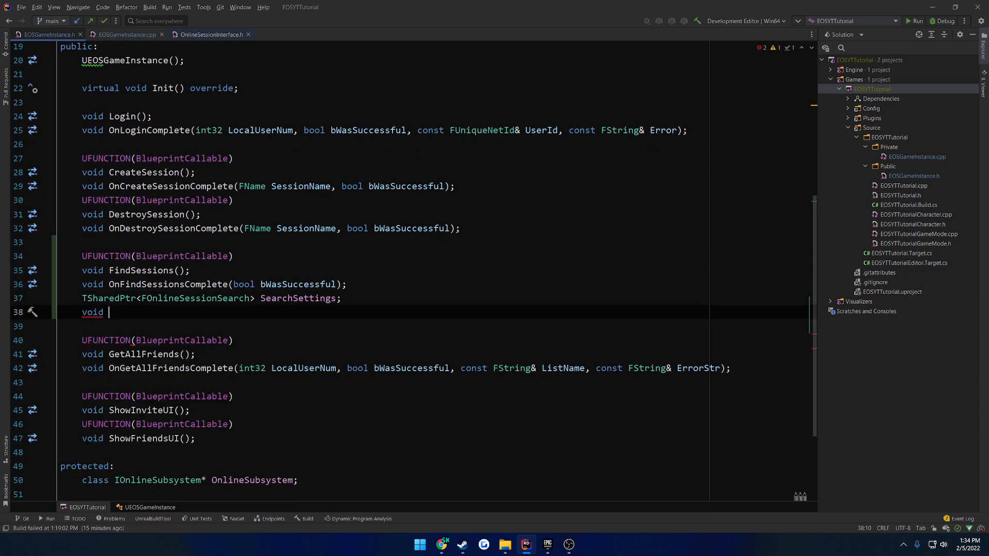
text(OnJoin)
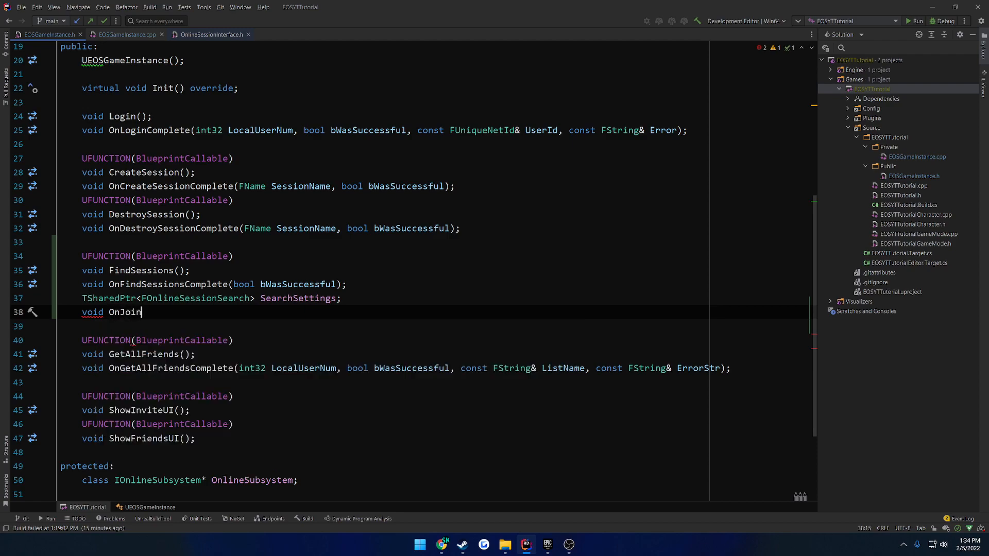
text(Sessio)
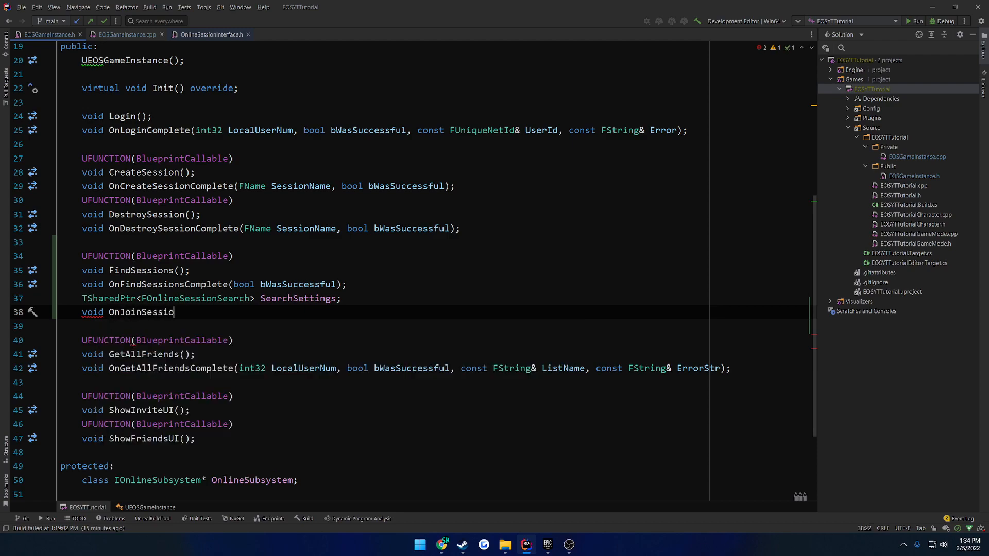
text(nComplete)
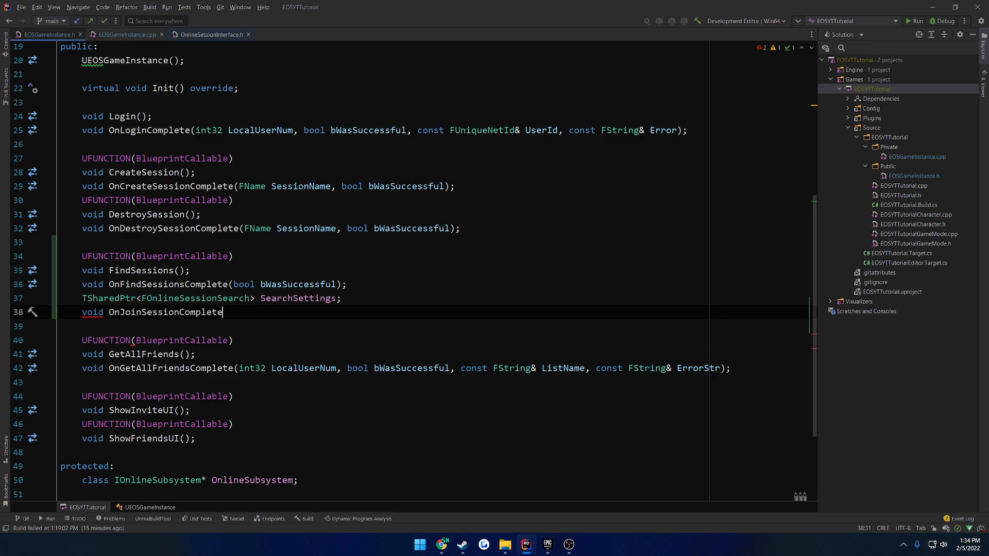
text((FName SessionName, EOnJoinSessionComplete)
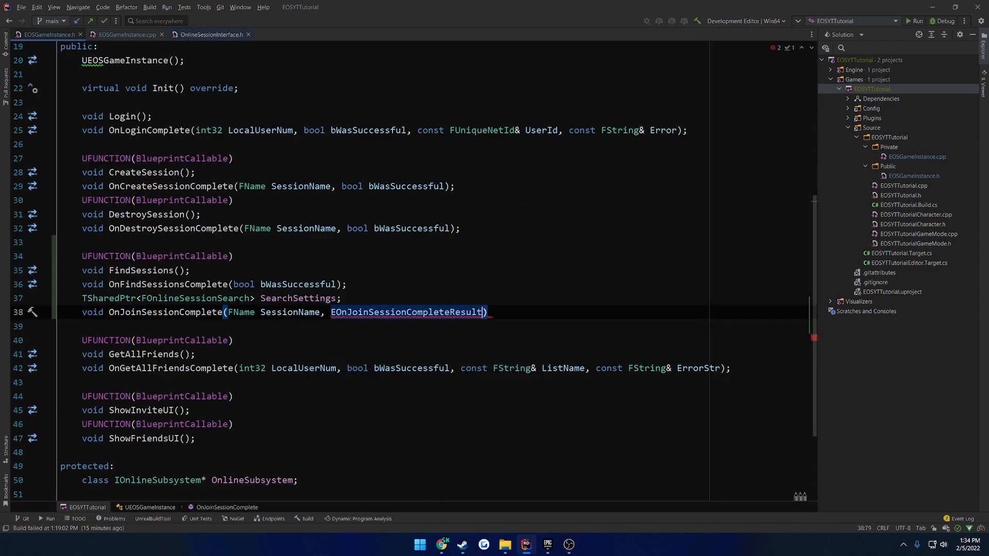
text(Resu)
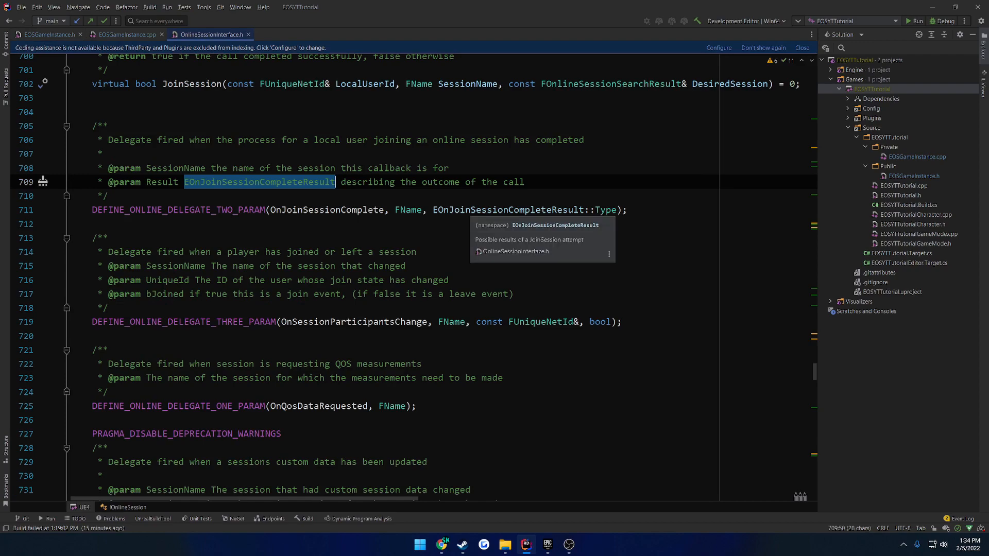
mouse_move(184, 190)
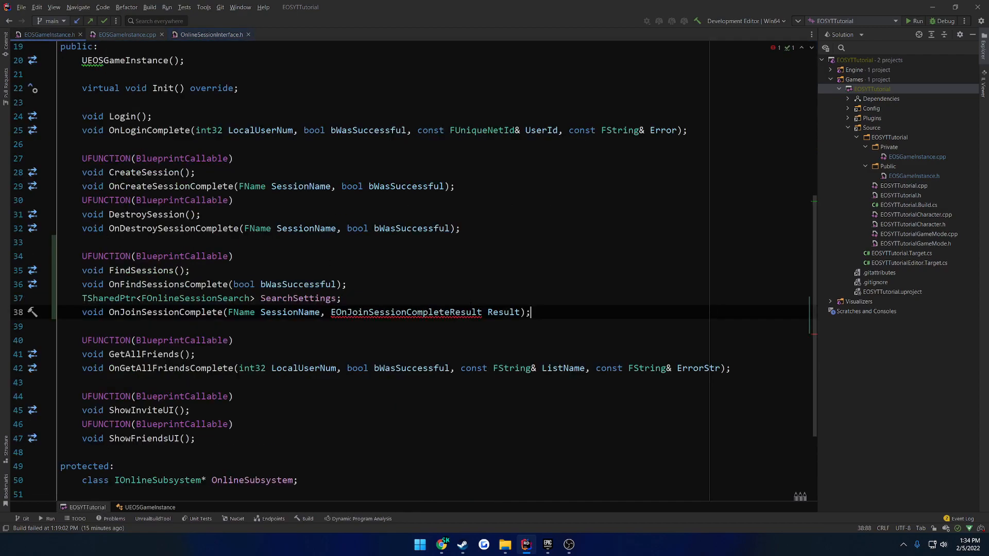
- Fix the Result parameter to EOnJoinSessionCompleteResult::Type after checking its definition
double_click(503, 312)
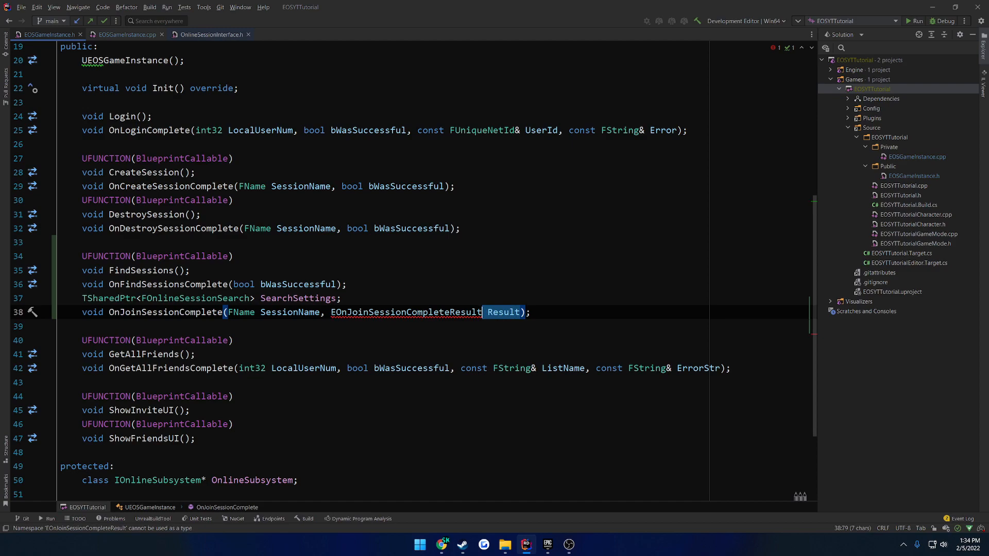
mouse_move(406, 311)
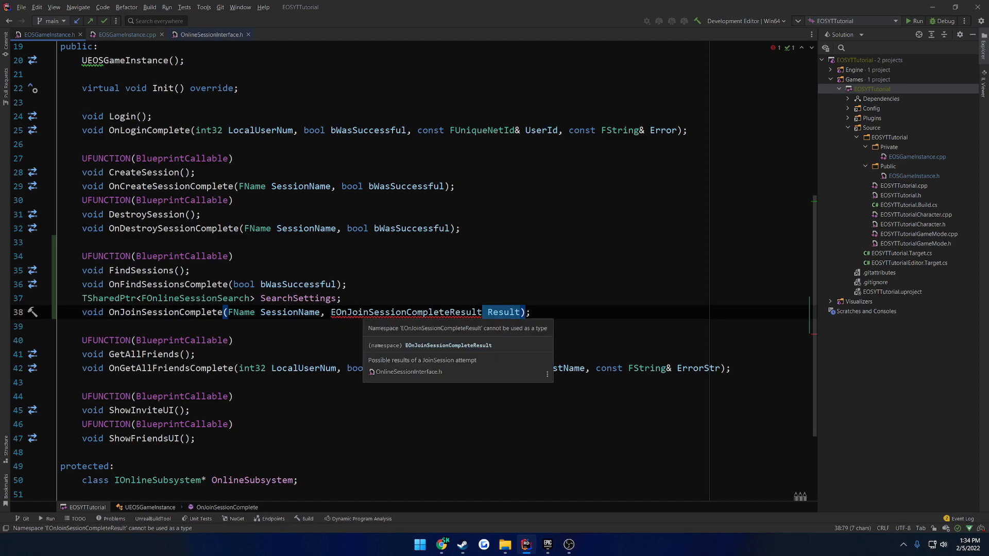
double_click(406, 311)
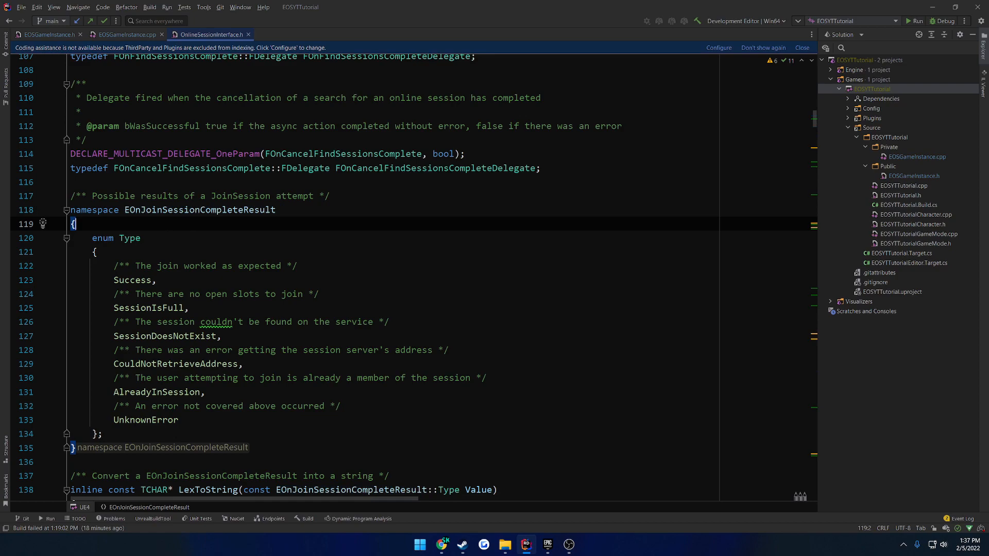
double_click(115, 238)
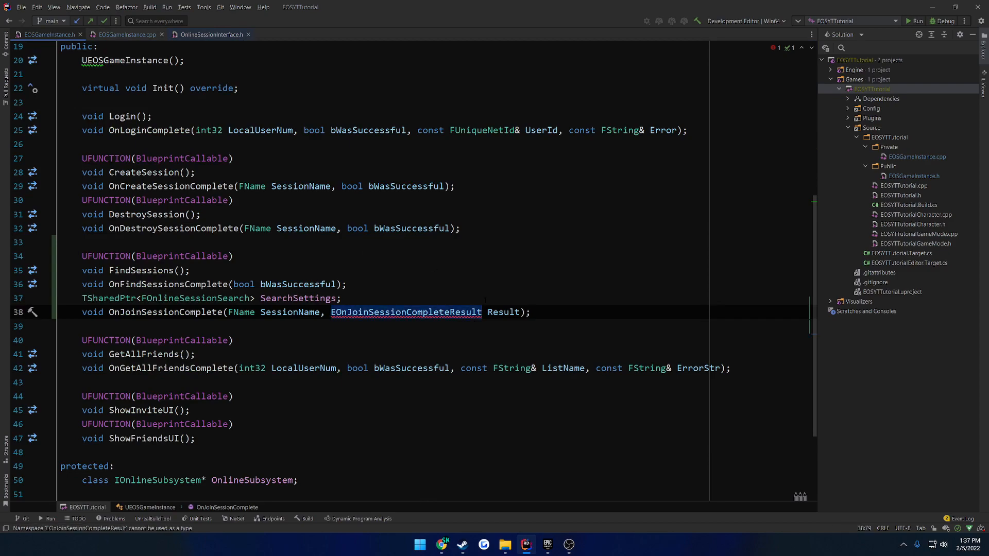
text(::Type)
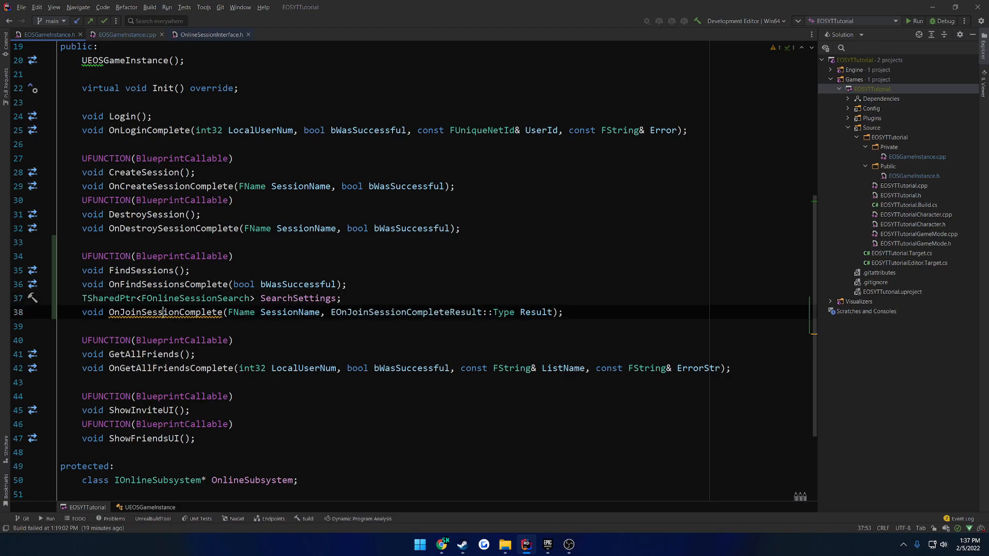
click(128, 35)
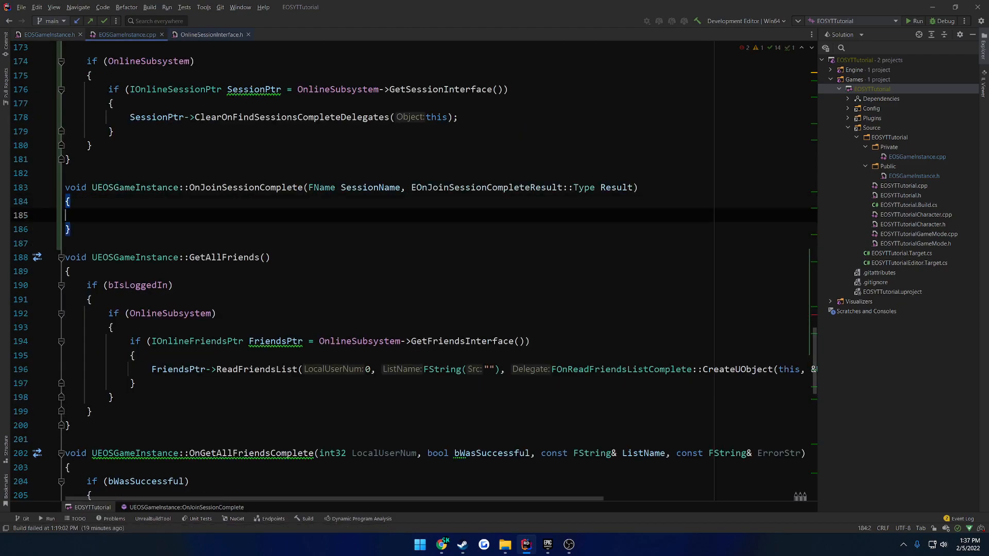
- Write if (Result == EOnJoinSessionCompleteResult::Success) { } in OnJoinSessionComplete's body
double_click(247, 268)
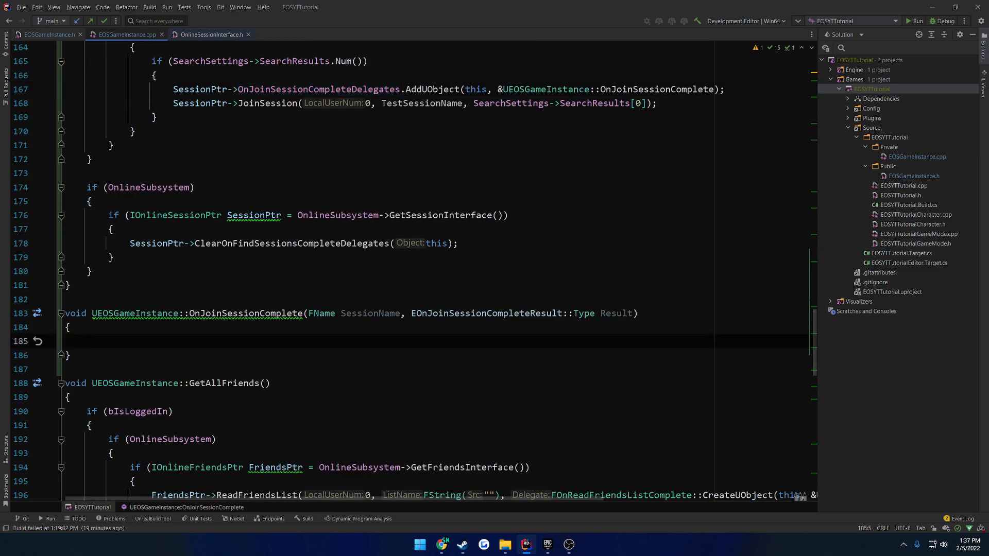
text(if (Result)
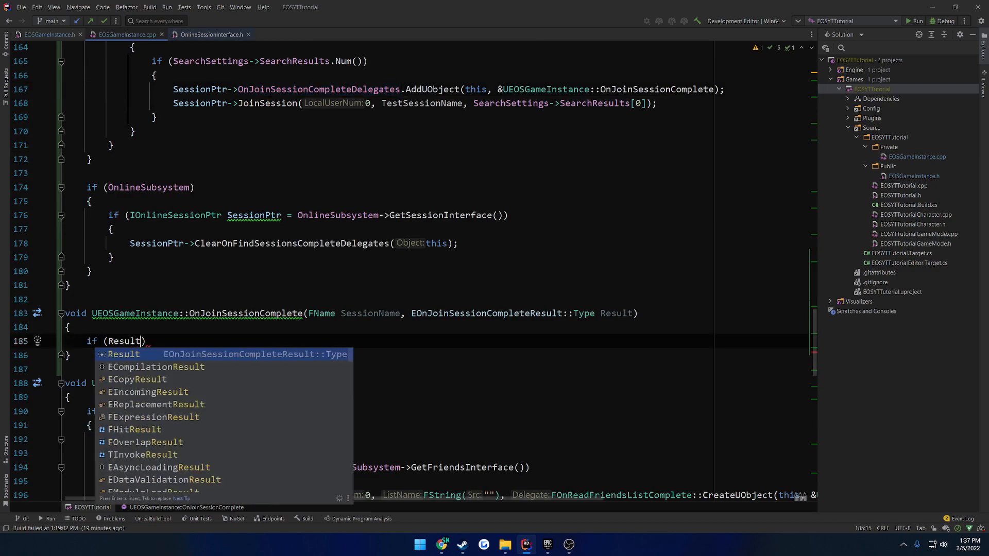
text(::)
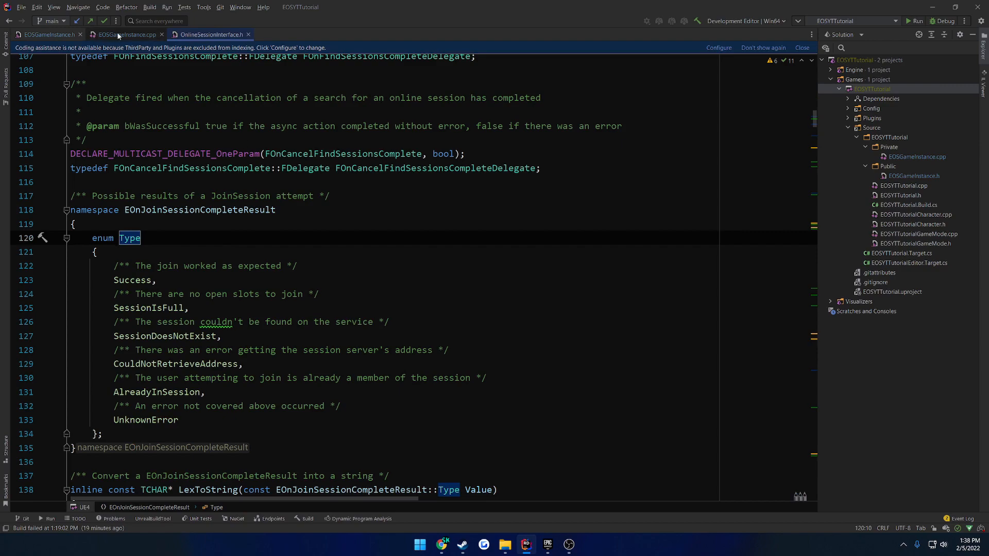
click(126, 34)
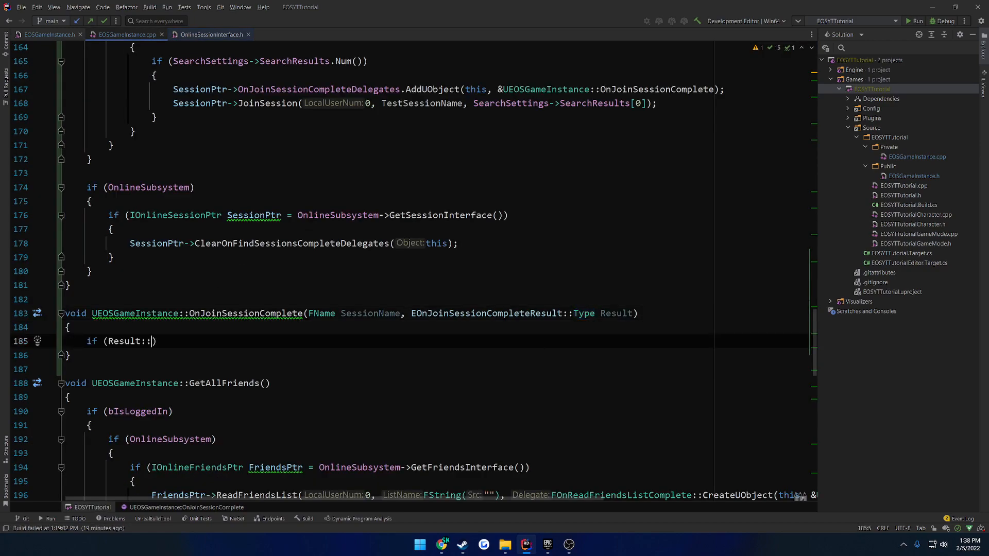
key(backspace)
text( == T)
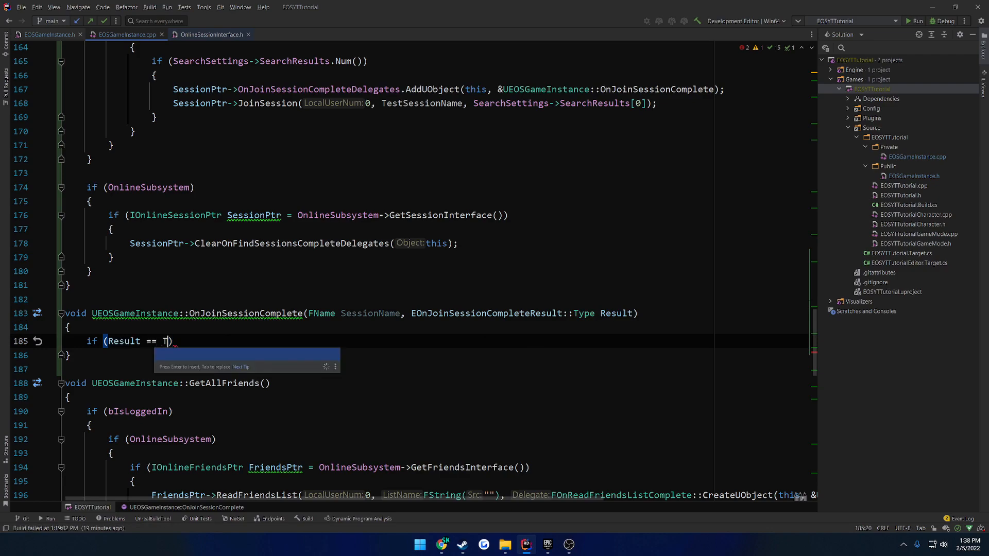
text(yp)
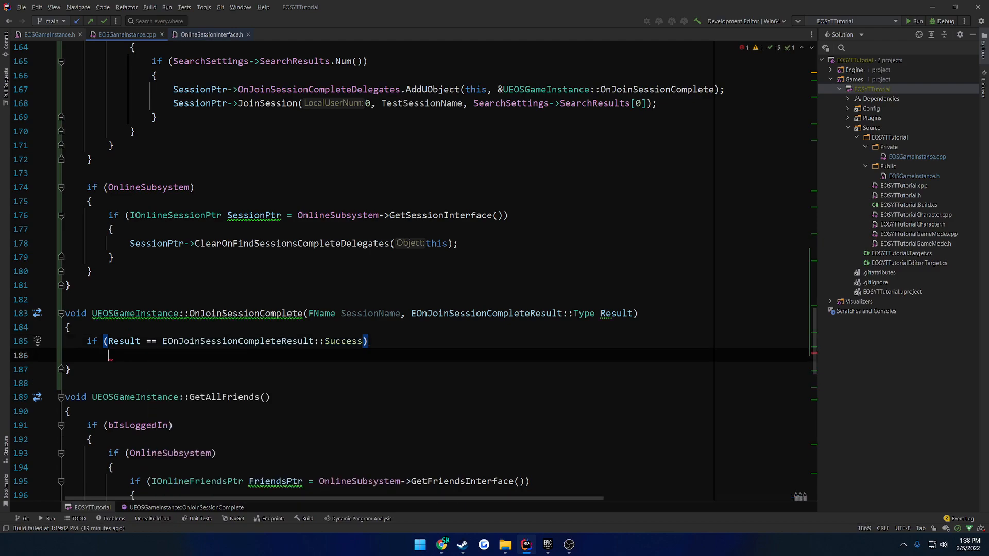
text({)
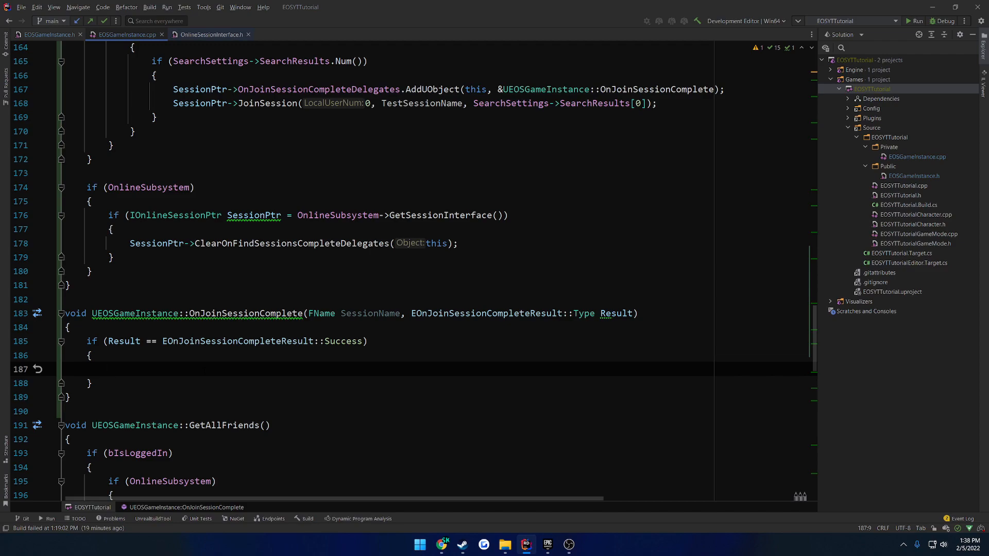
- Replace the Success condition with the OnlineSubsystem and GetSessionInterface() checks
drag(214, 341, 363, 341)
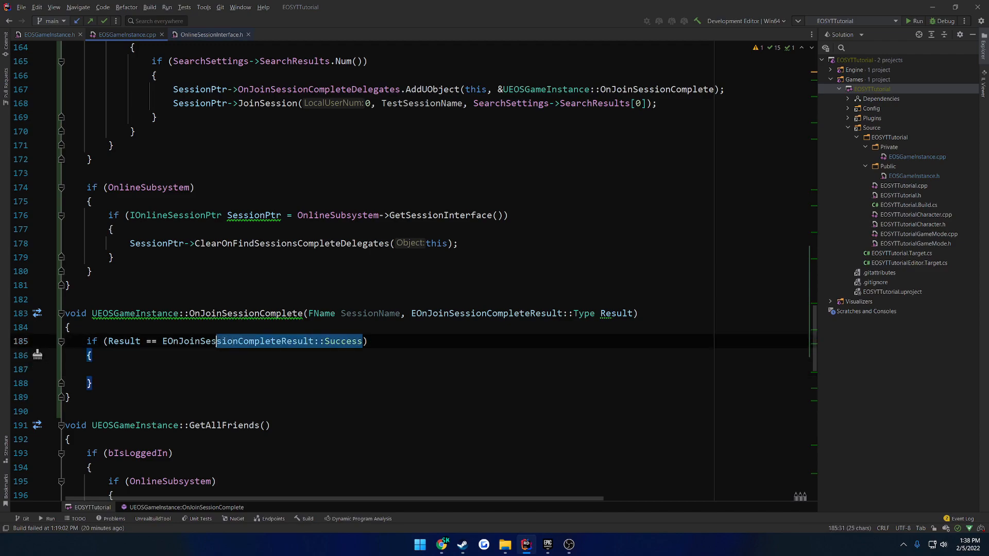
key(Delete)
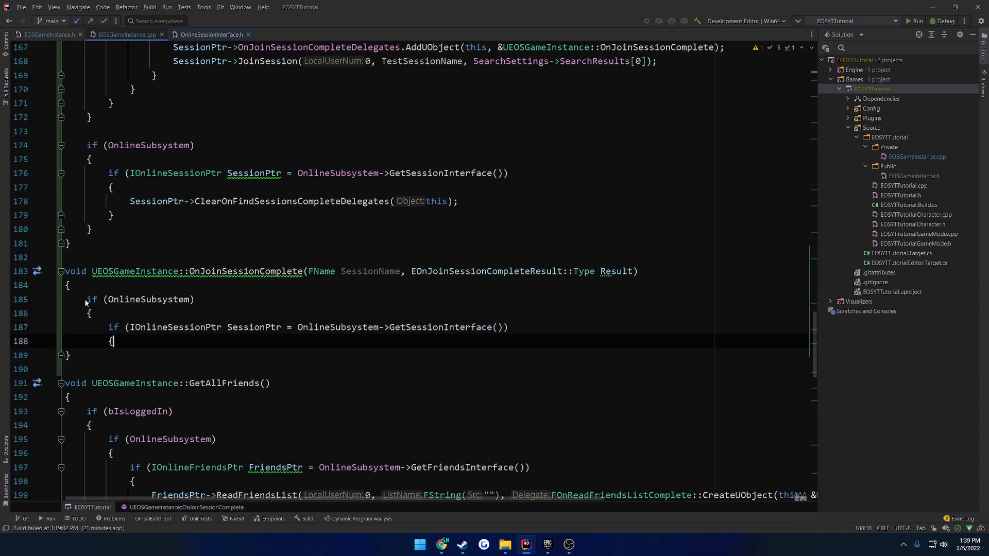
- Declare FString ConnectionInfo and fill it via SessionPtr->GetResolvedConnectString(SessionName, ConnectionInfo)
key(enter)
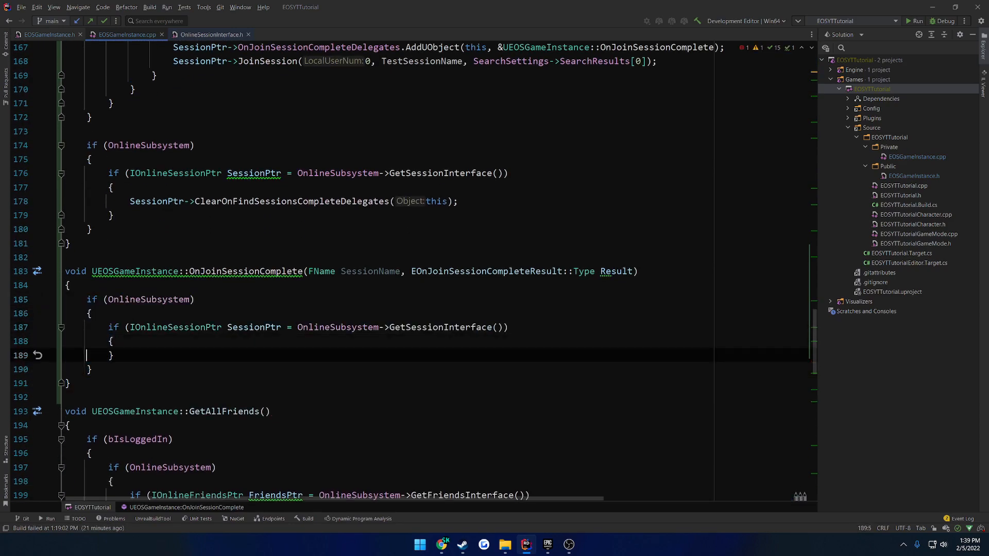
text(SessionPtr)
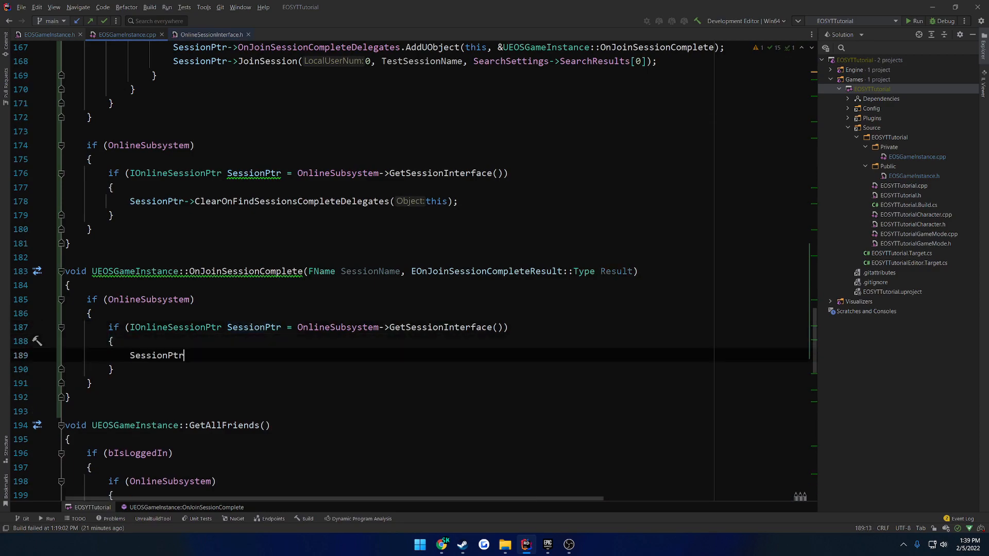
text(->)
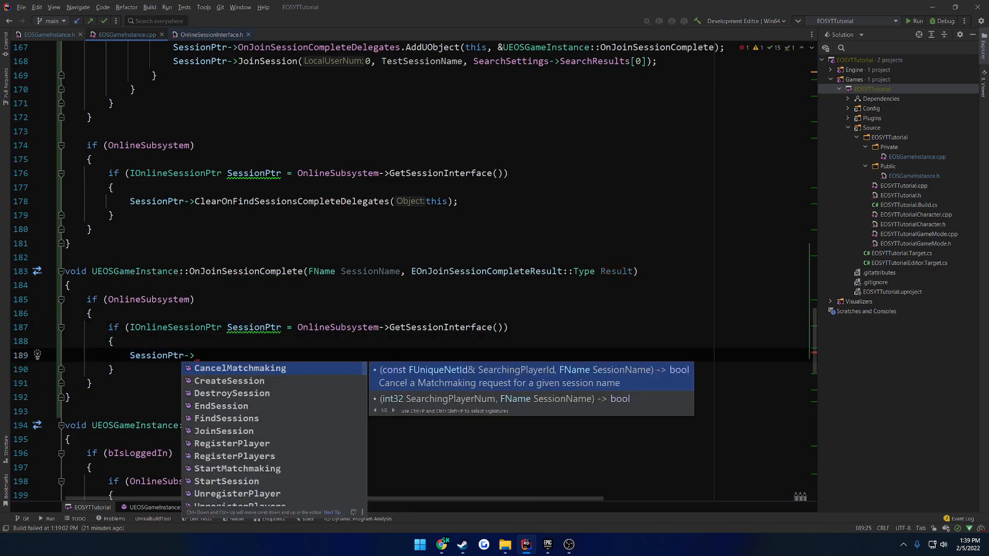
text(Re)
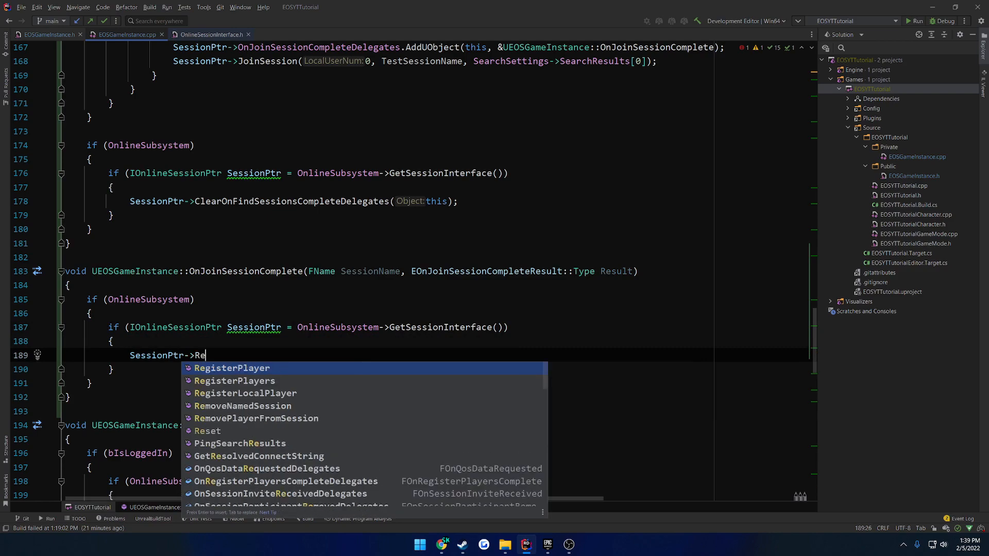
text(solvedConnectString(SessionName)
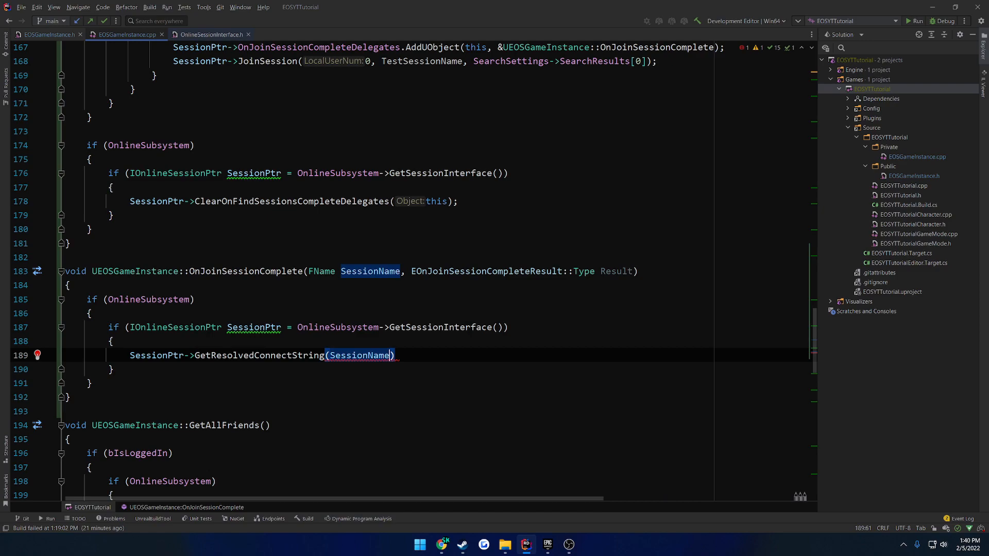
text(FString COnn)
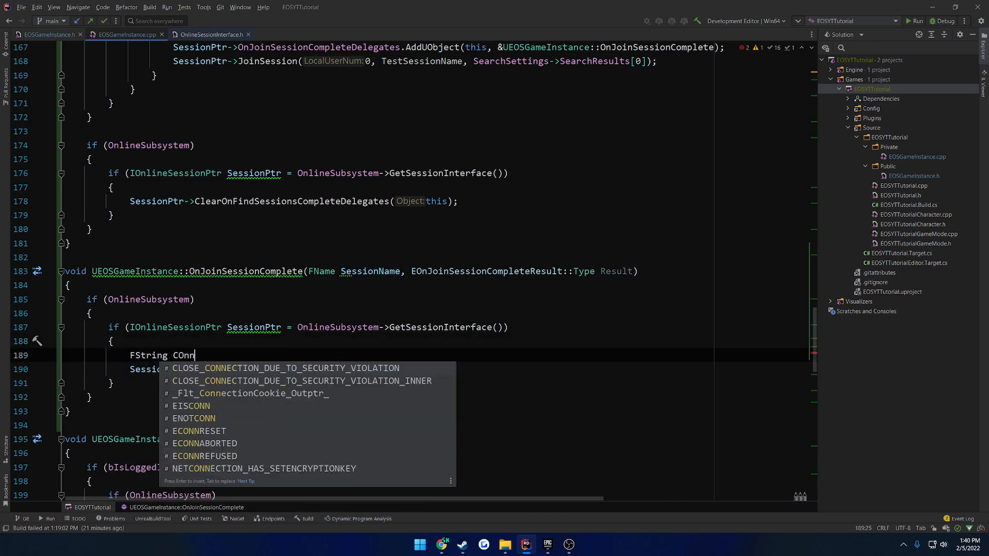
text(ection)
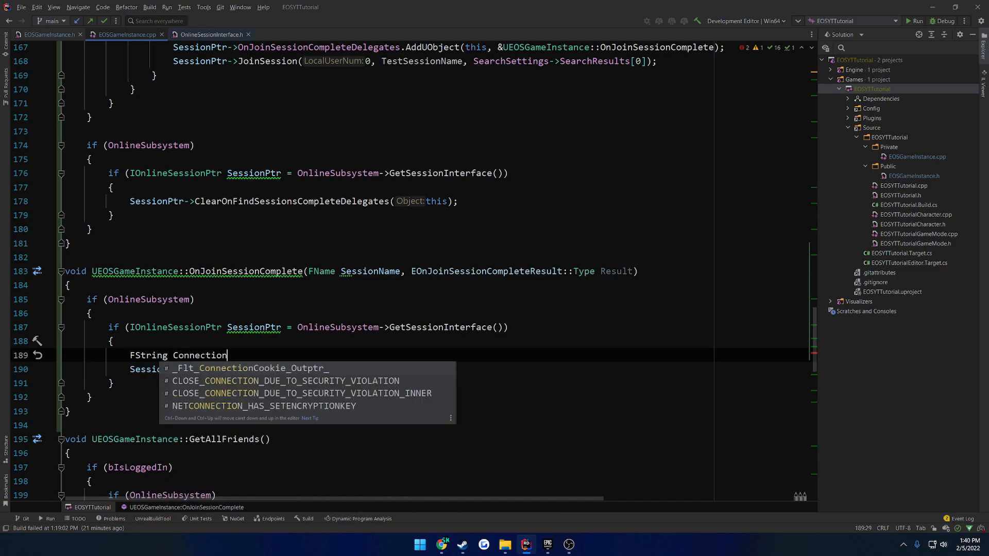
text(Info)
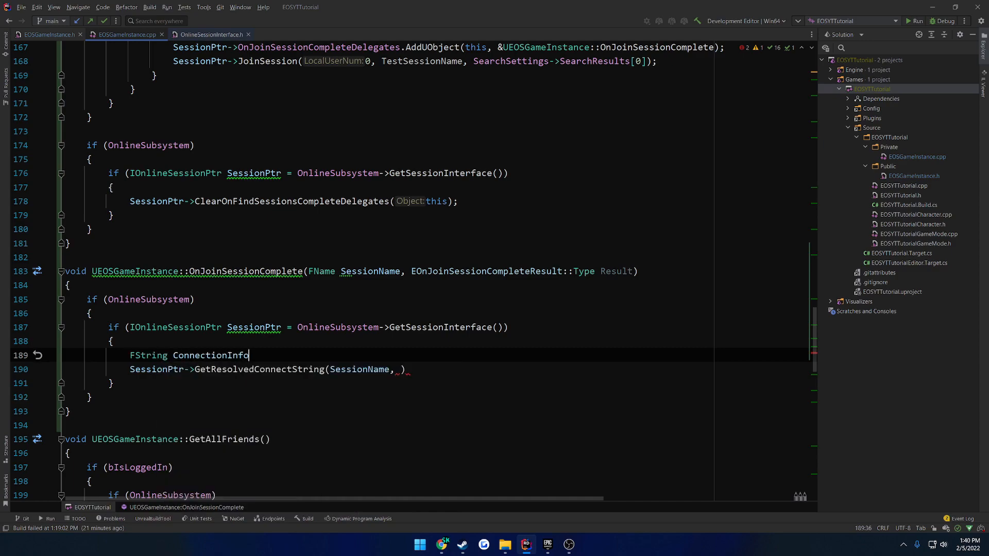
text(= FString();)
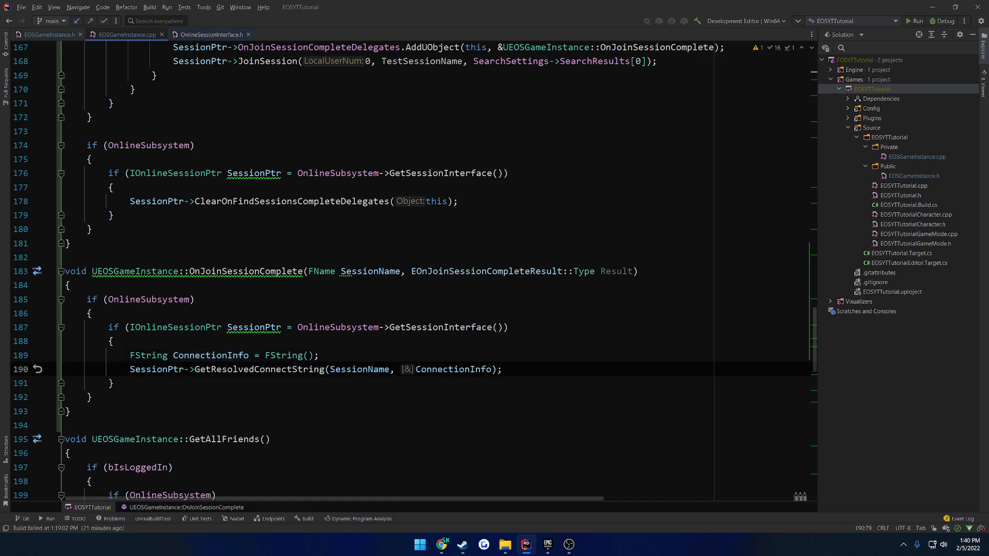
key(enter)
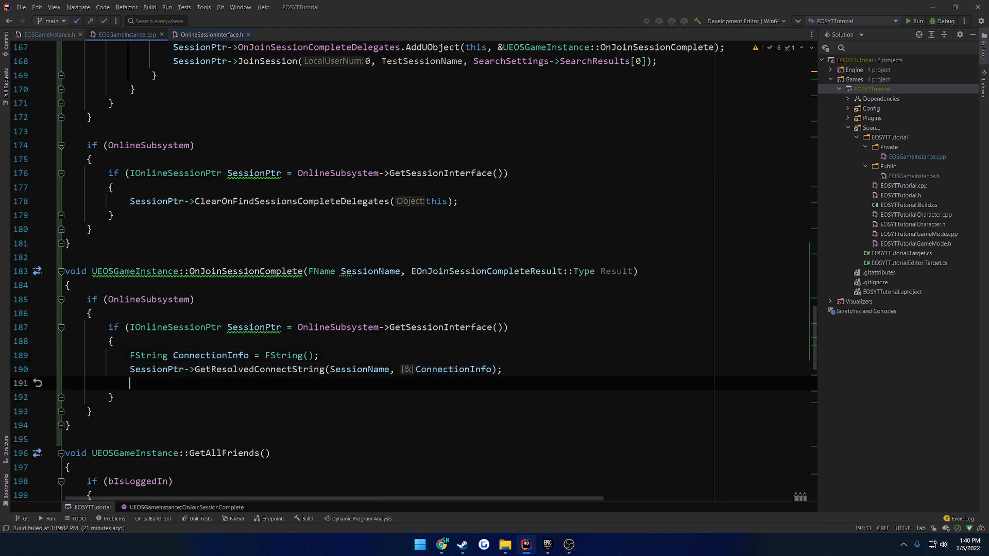
- Add an if (!ConnectionInfo.IsEmpty()) block with an empty body
text(if (co)
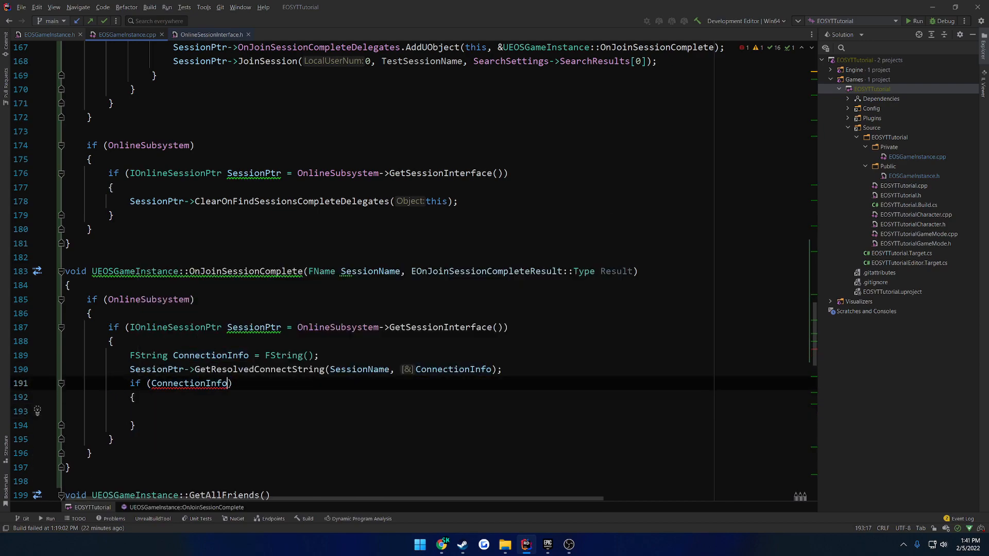
text(.Em)
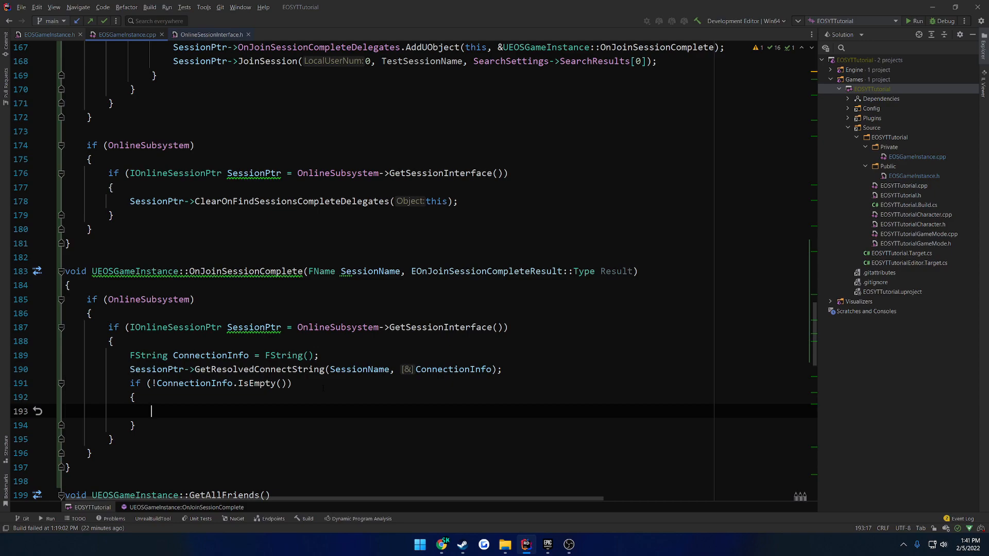
click(210, 355)
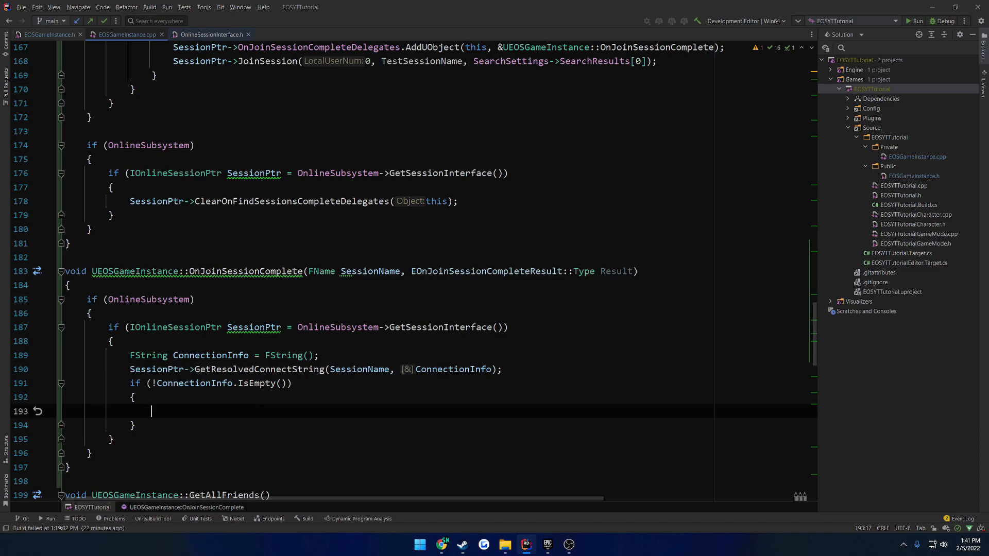
- Start if (APlayerController* PC = UGameplayStatics::GetPlayerController(GetWorld(), auto-including Kismet/GameplayStatics.h
text(if ()
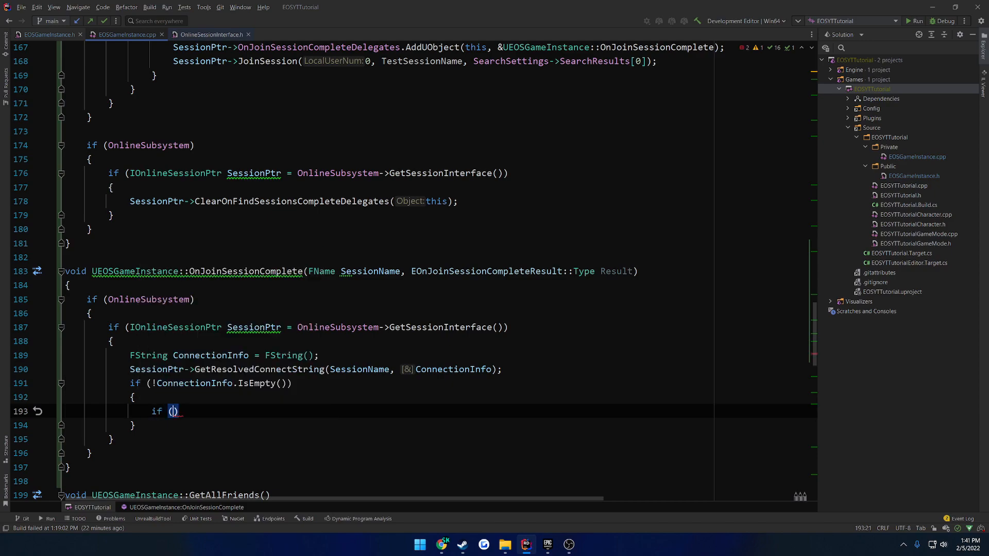
text(A)
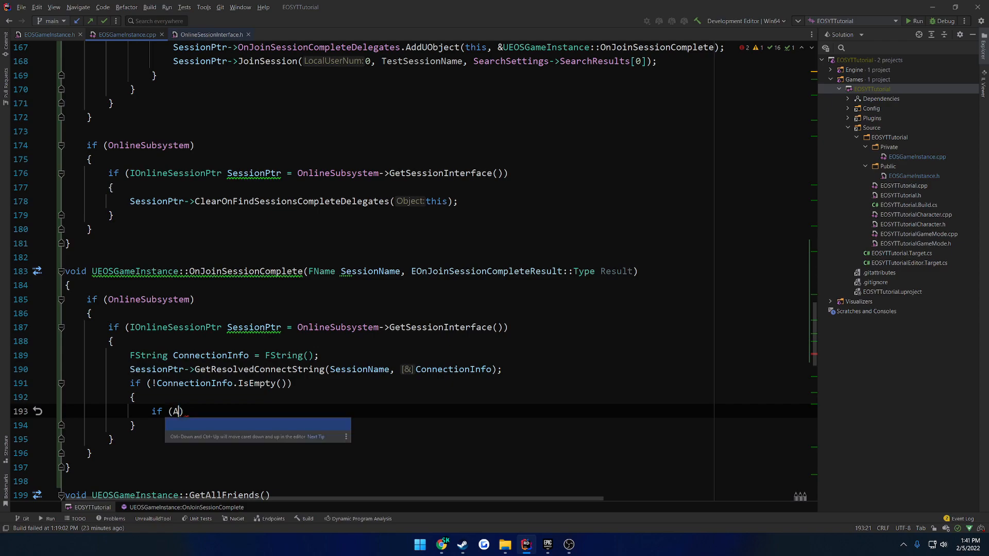
text(PlayerController)
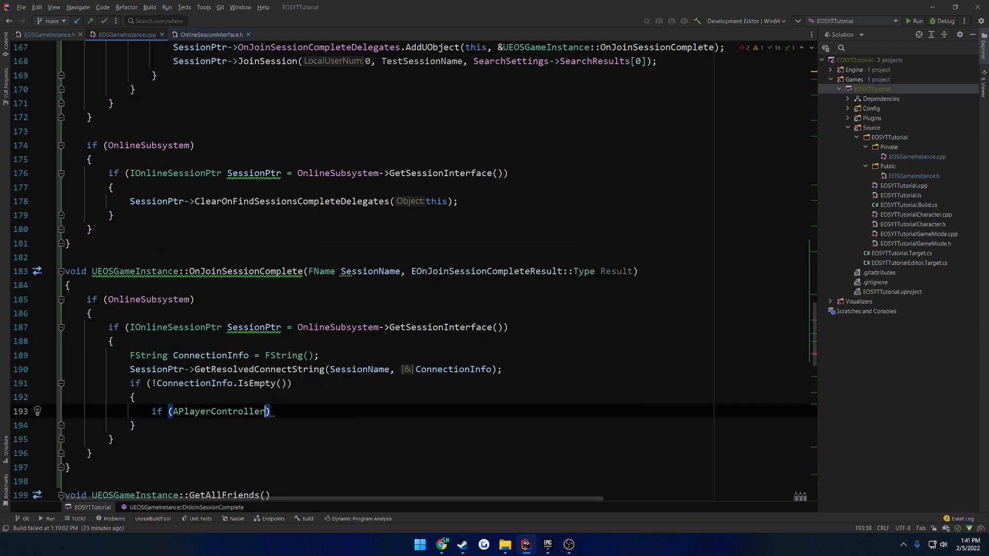
text(* PC =)
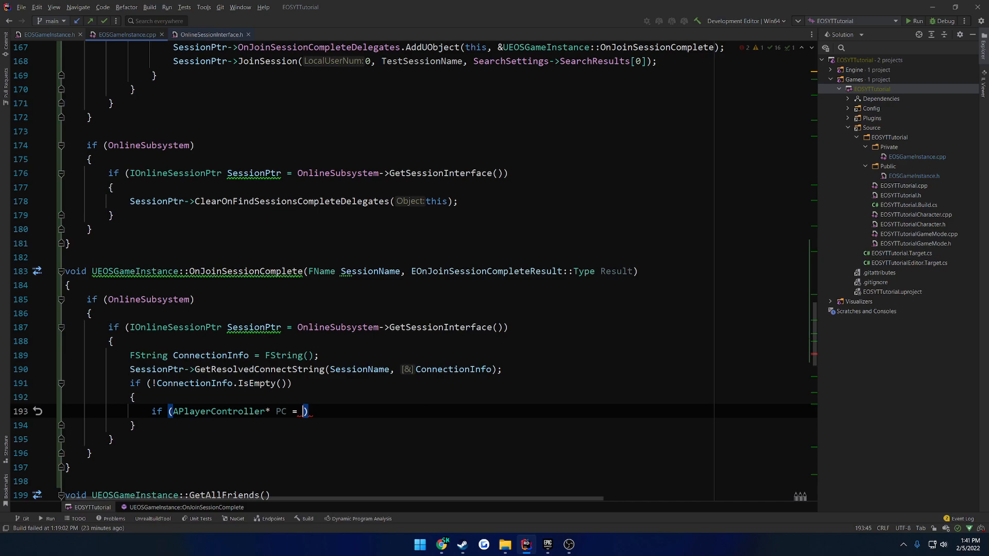
text(U)
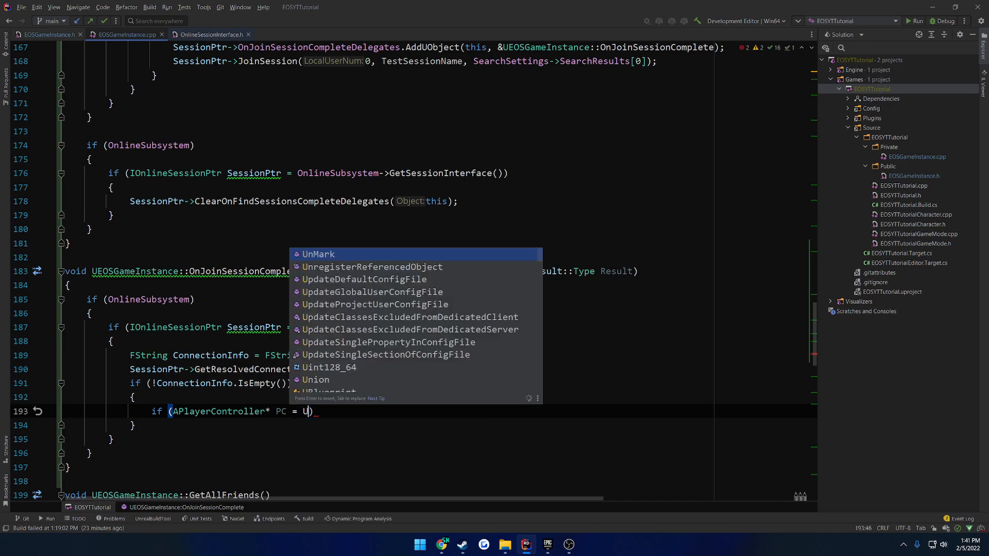
text(Gma)
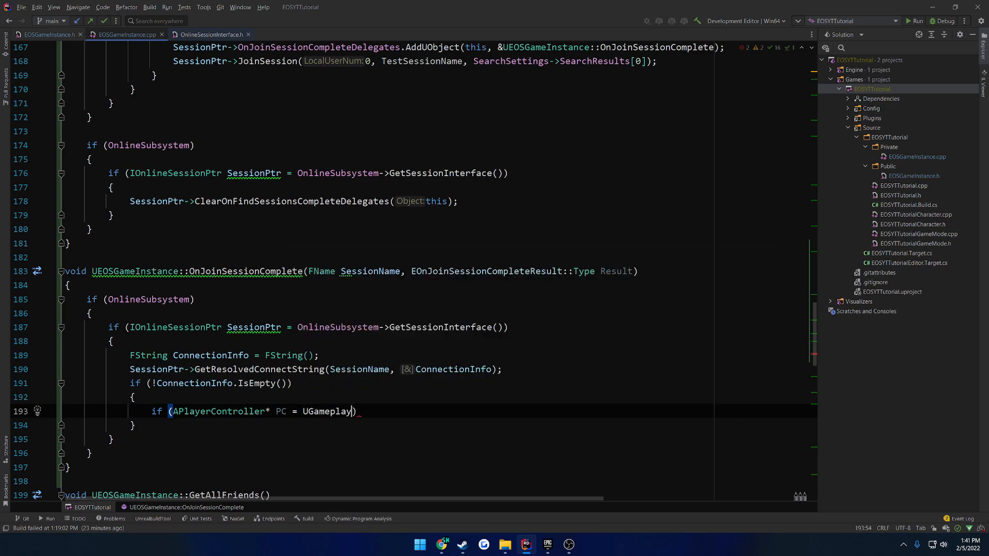
text(Statics::GetPlayerController()
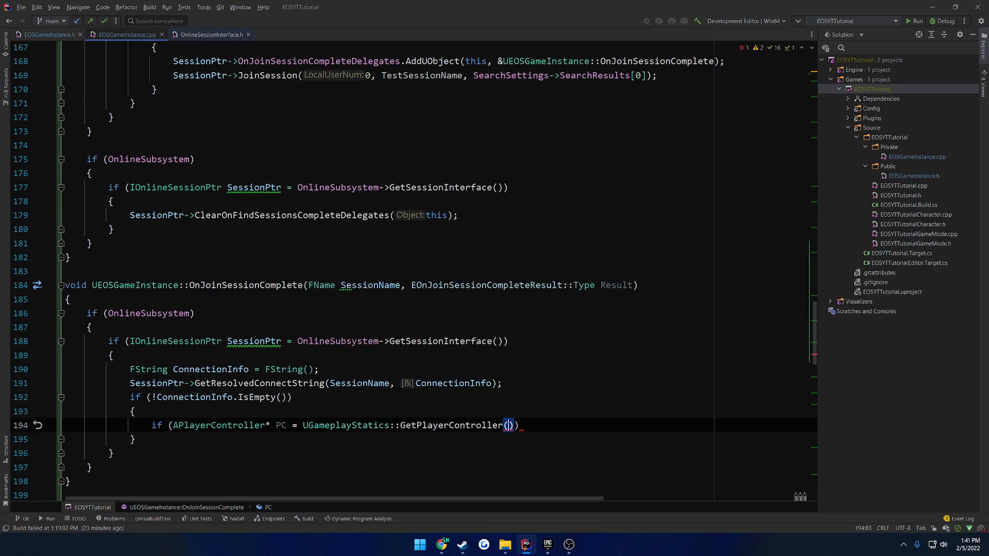
text(GetWo)
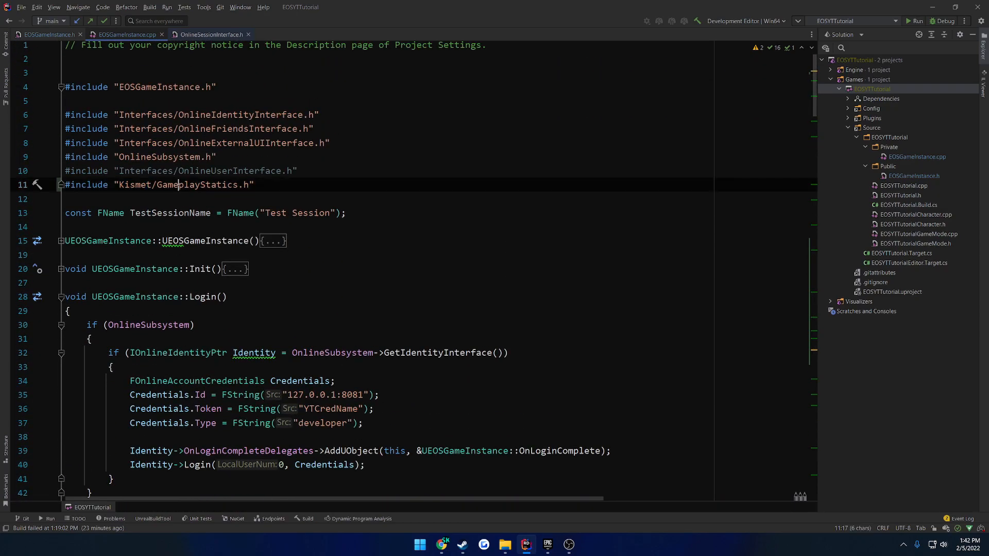
- Scroll back down from the includes to OnJoinSessionComplete's player-controller check
scroll(down, 3)
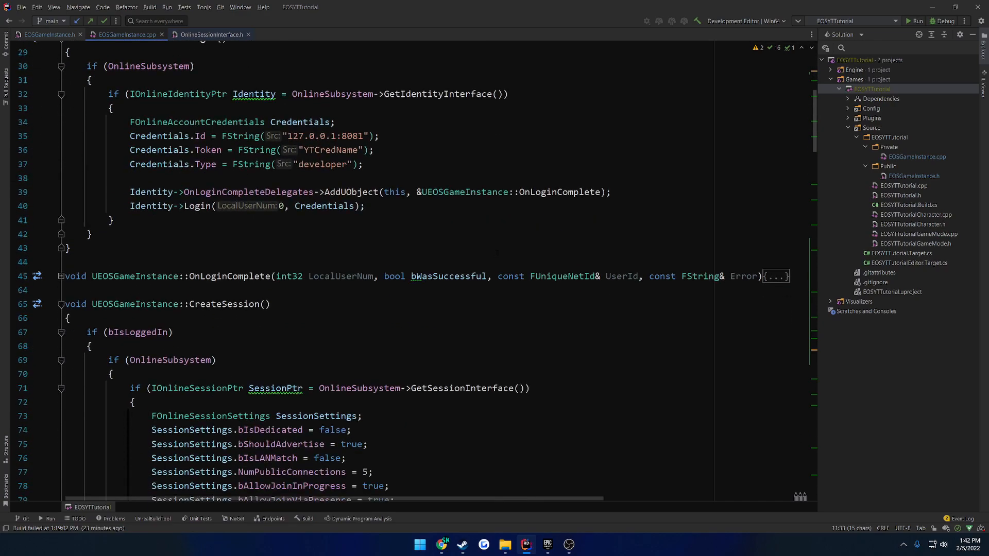
scroll(down, 3)
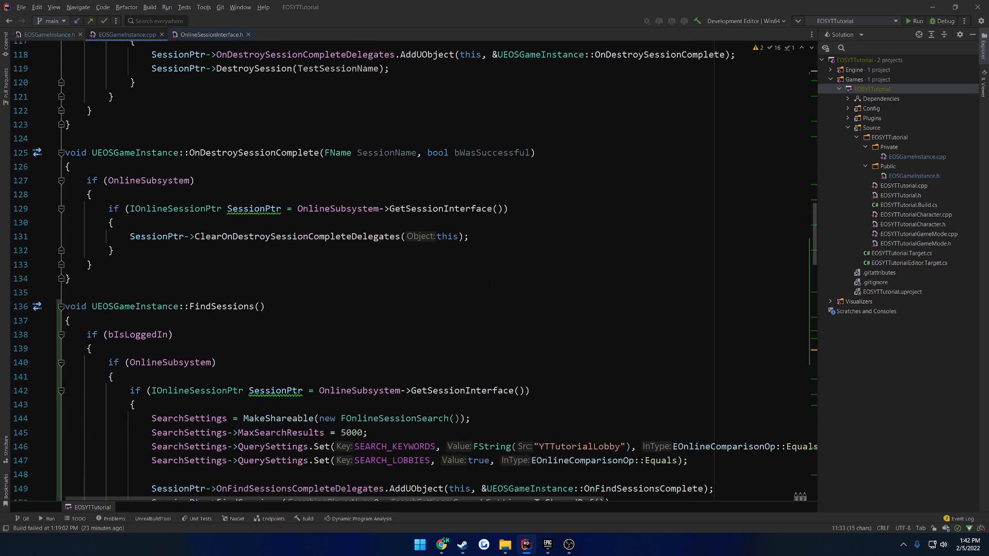
scroll(down, 3)
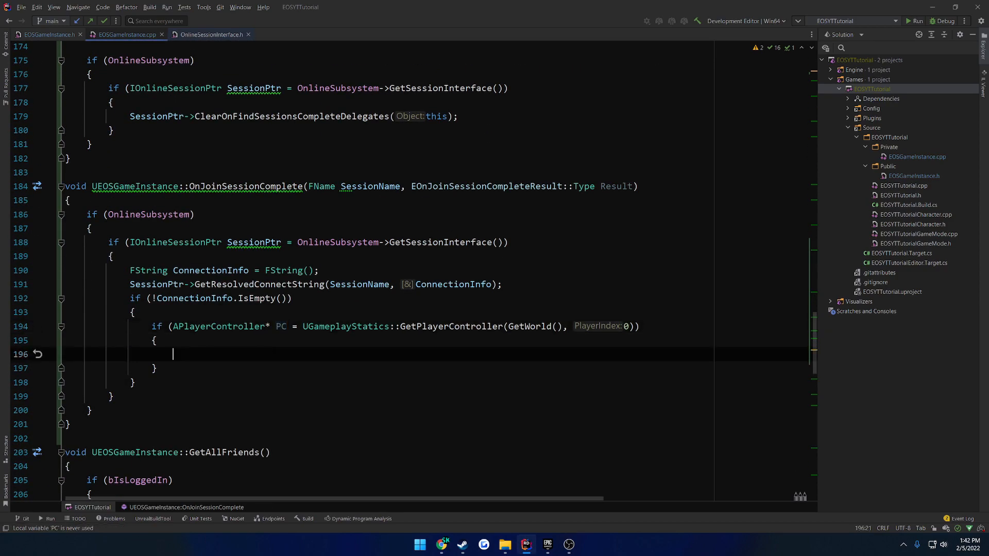
- Call PC->ClientTravel(ConnectionInfo, ETravelType::TRAVEL_Absolute); inside the player-controller block
text(PC->Clie)
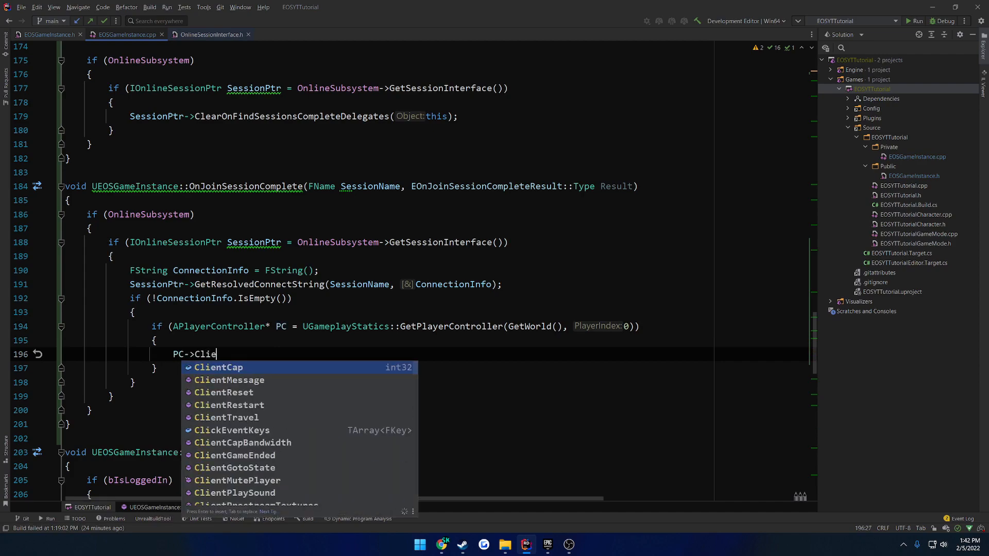
text(Travel(ConnectionInfo,)
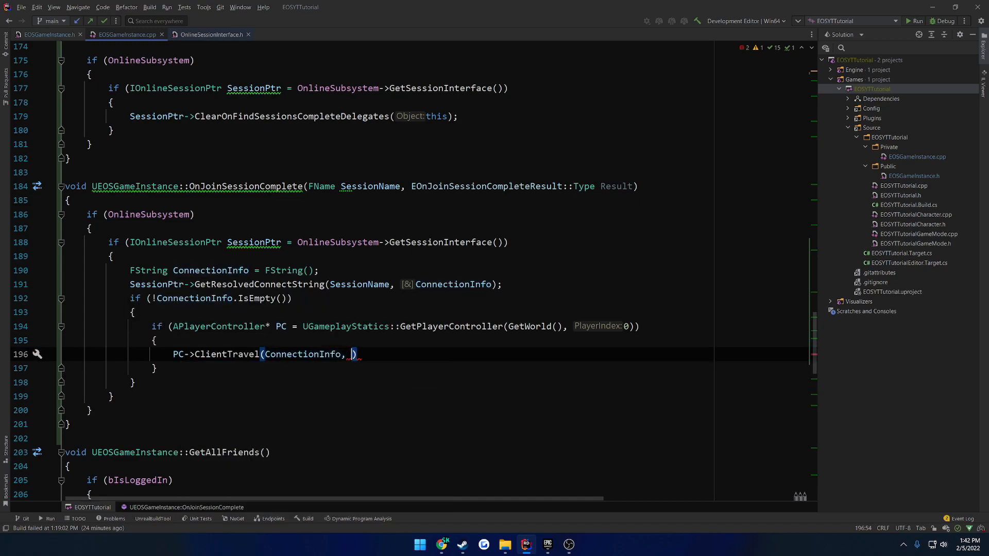
text(ET)
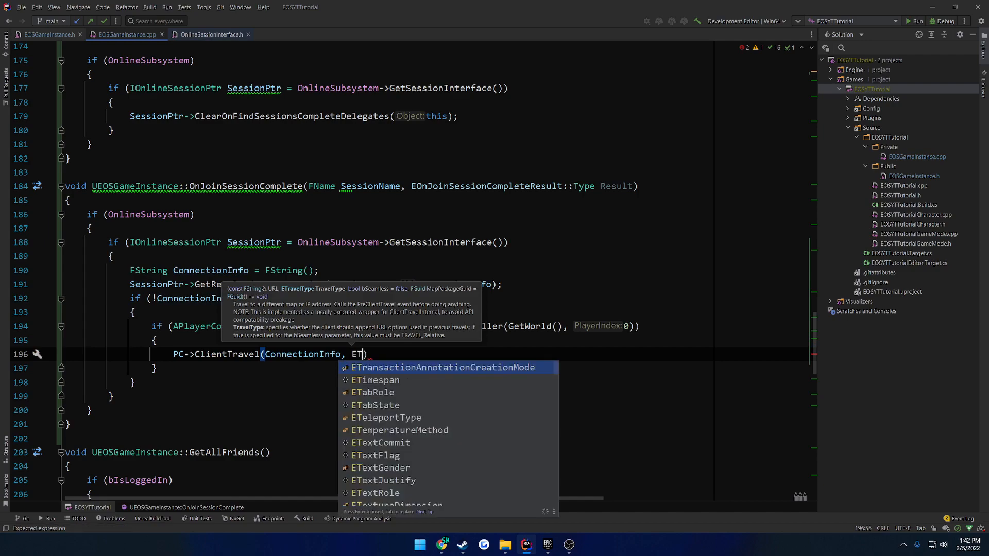
text(ravelType::TRAVEL_Absolute)
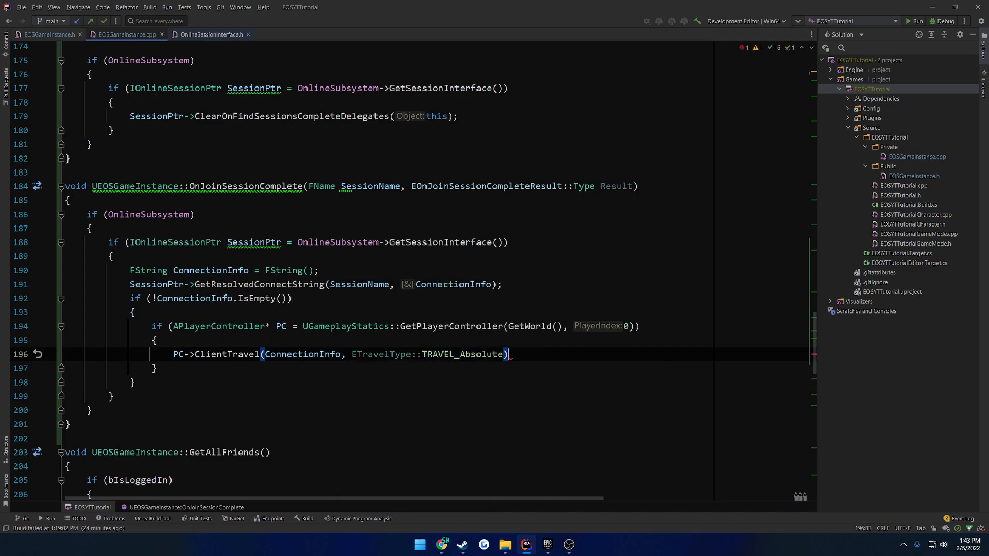
text(;)
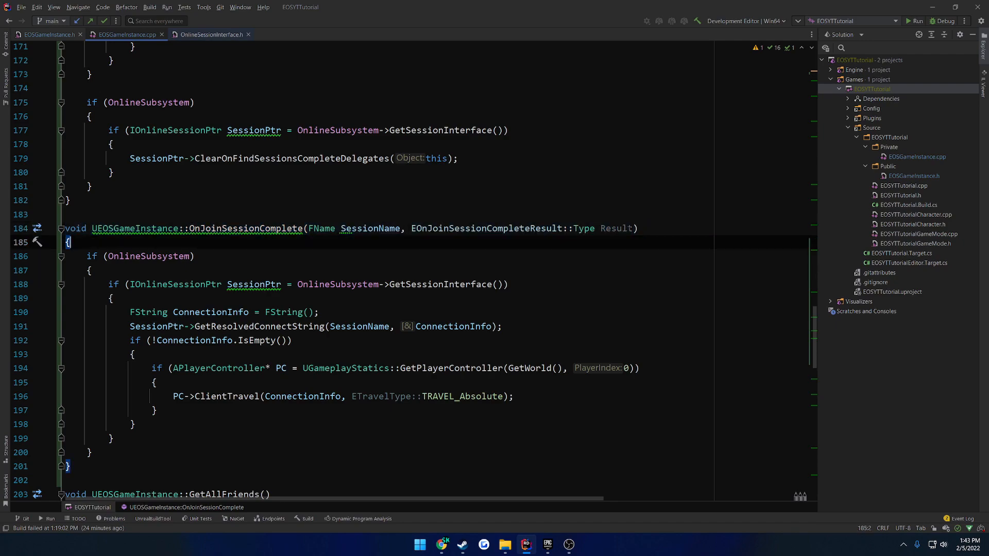
- Extend the outer check to if (OnlineSubsystem && Result == Type::Success)
double_click(617, 228)
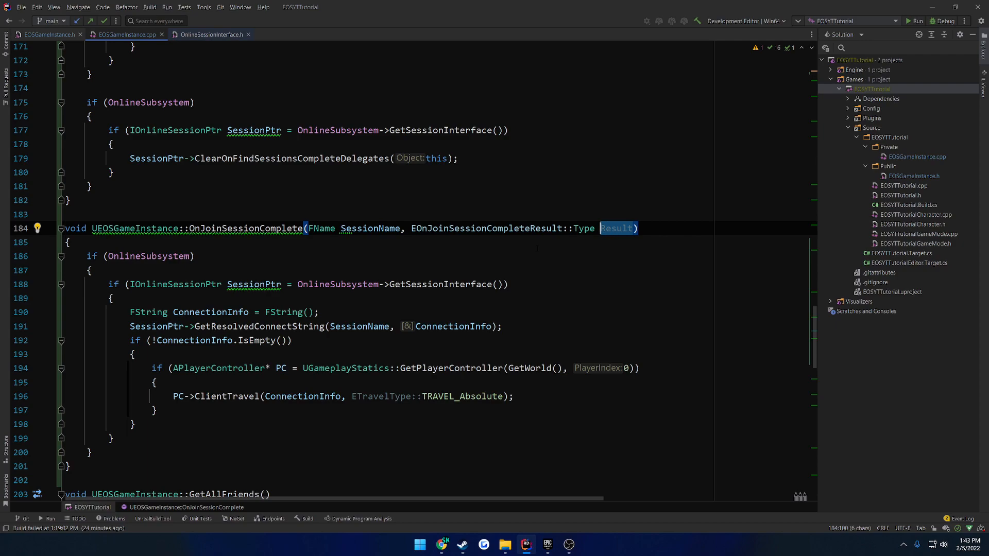
text(&& Result)
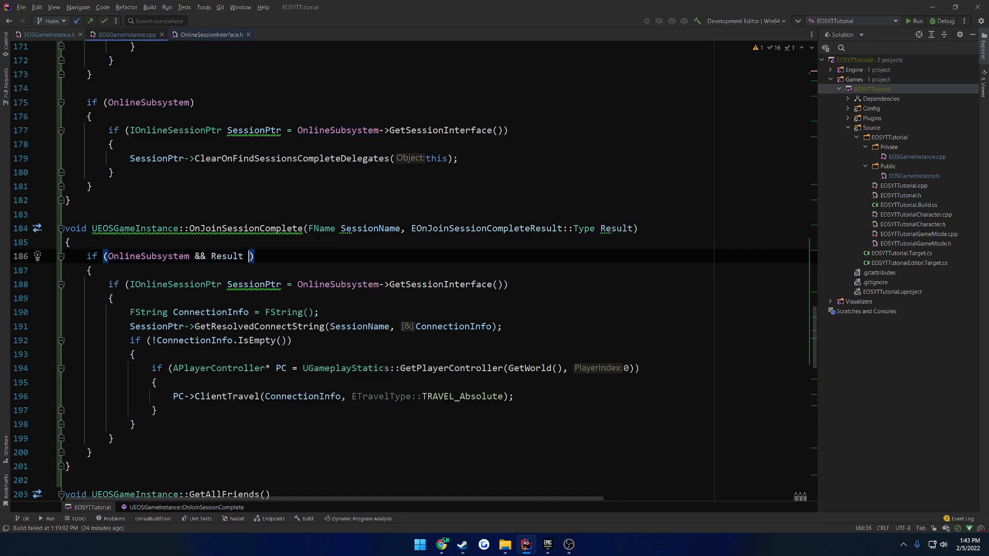
text(== T)
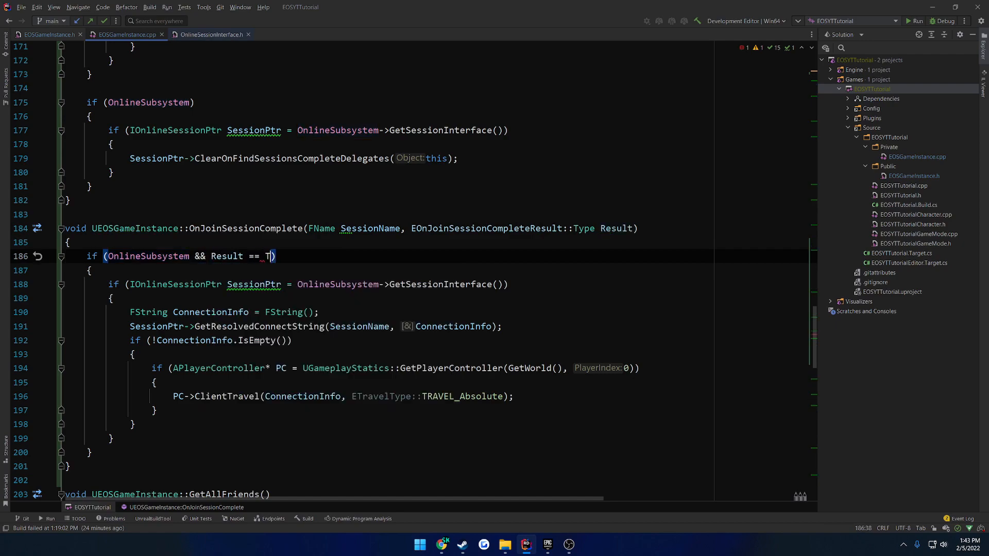
text(ype::S)
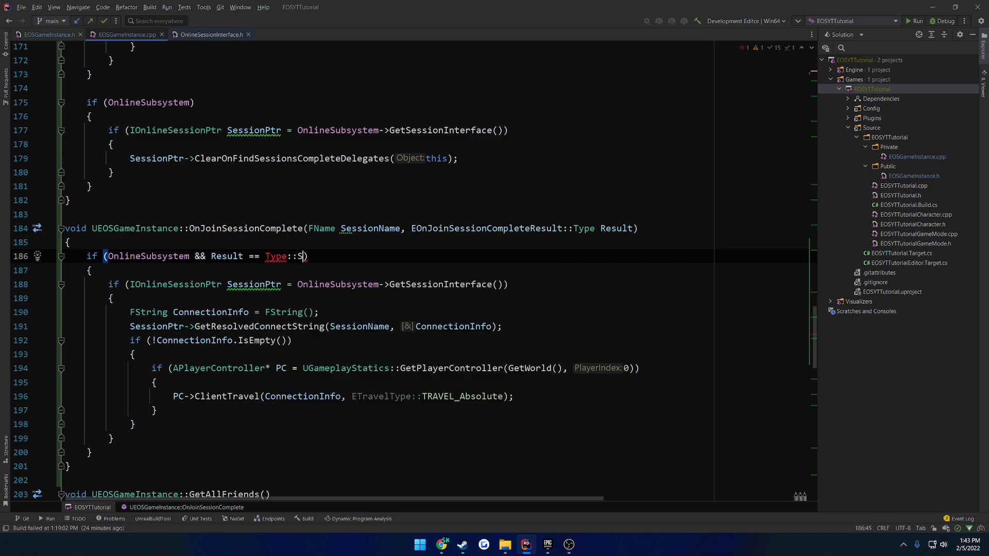
text(uccess)
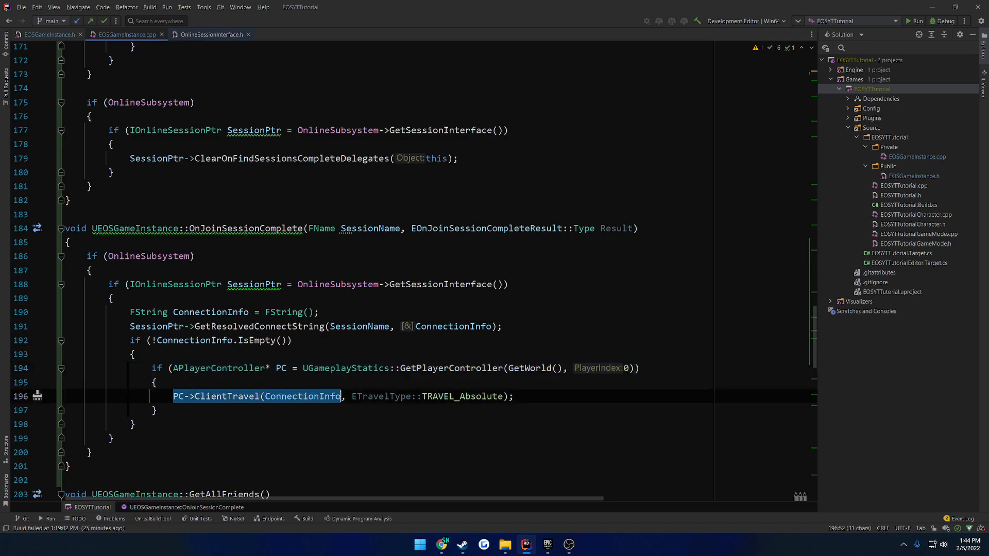
- Highlight the usages of ConnectionInfo in OnJoinSessionComplete
click(211, 311)
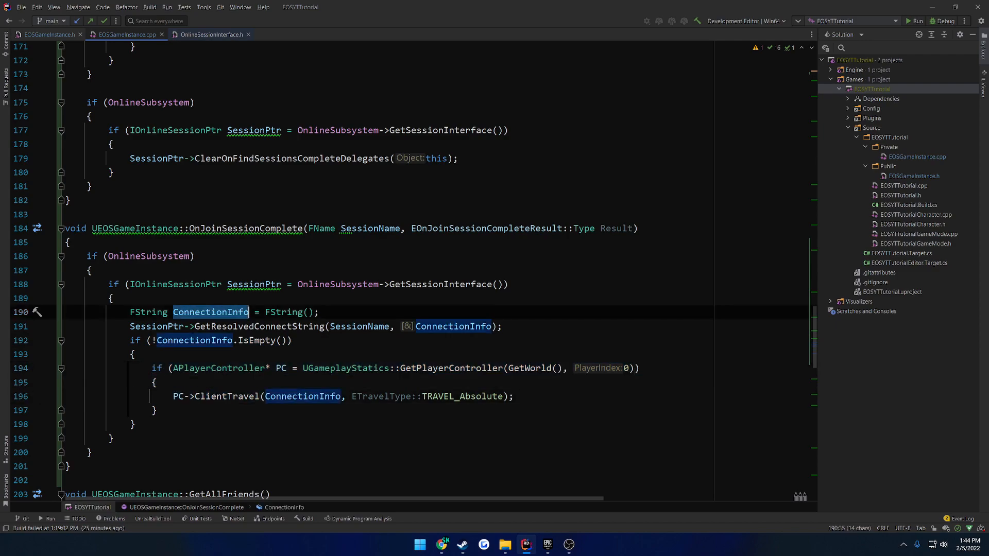